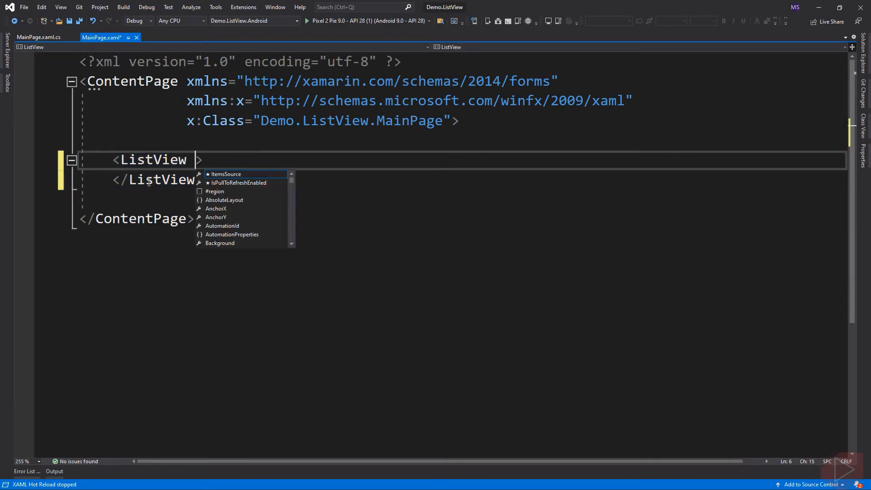
Add x:Name="myListView" to the ListView tag and switch to MainPage.xaml.cs
type("x:Name=\"m\"")
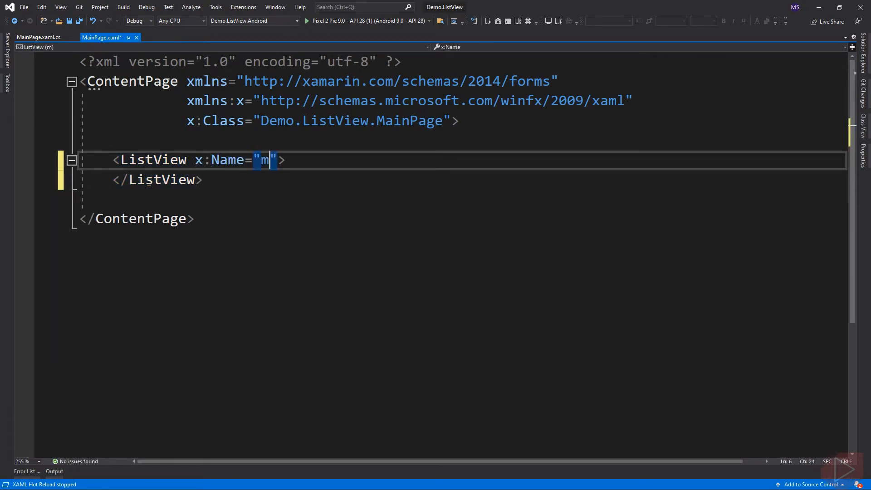
type("yListView")
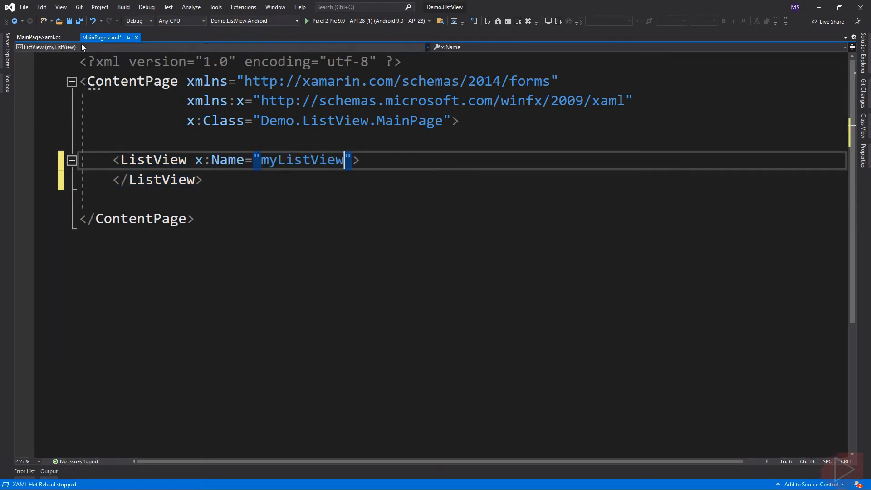
left_click(38, 37)
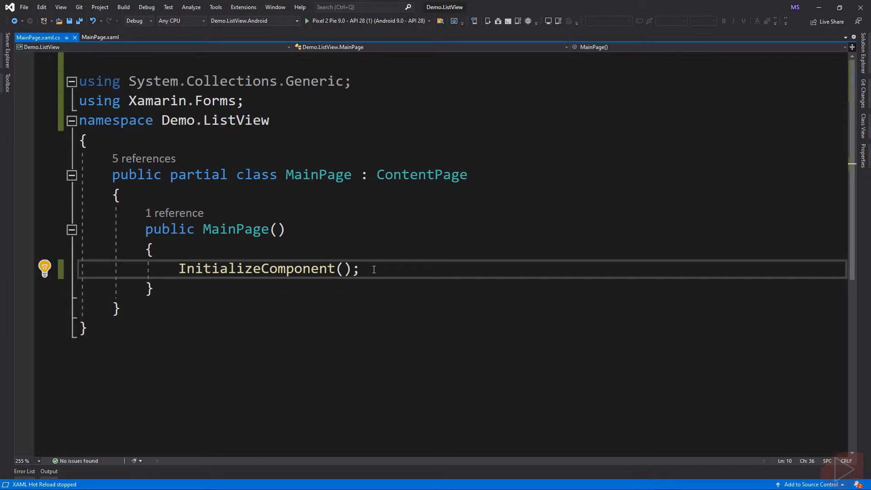
In the constructor, declare a List<string> myList of five names, including Goku and Saitama
type("L")
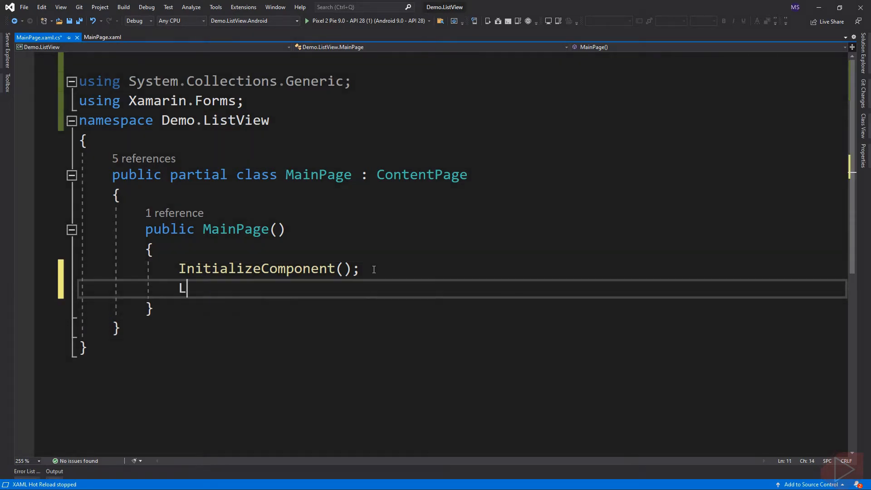
type("ist<string>")
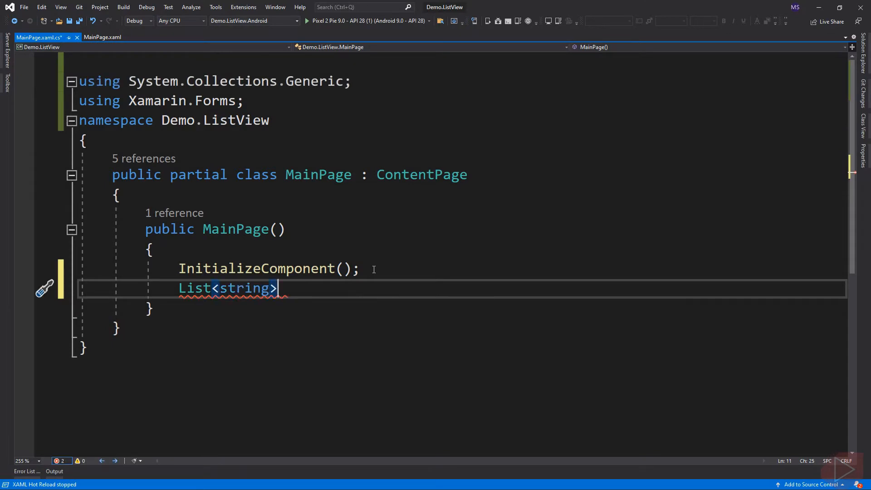
type("myList = new")
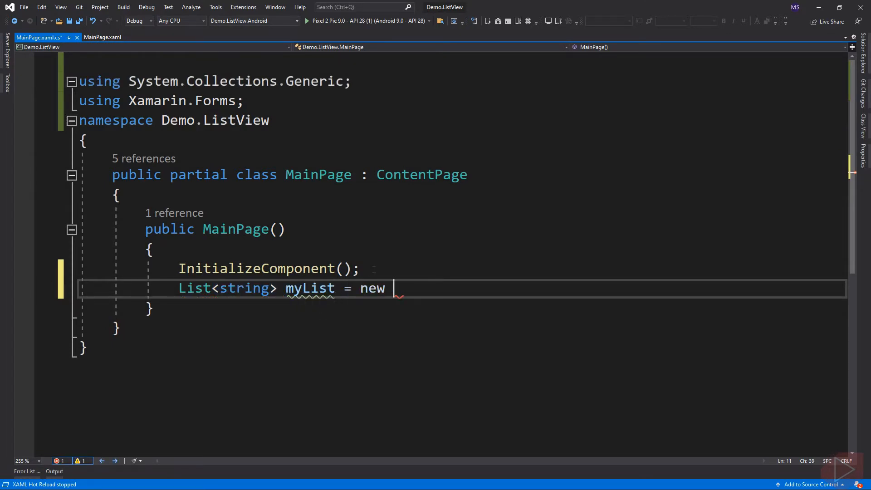
type("List<string>")
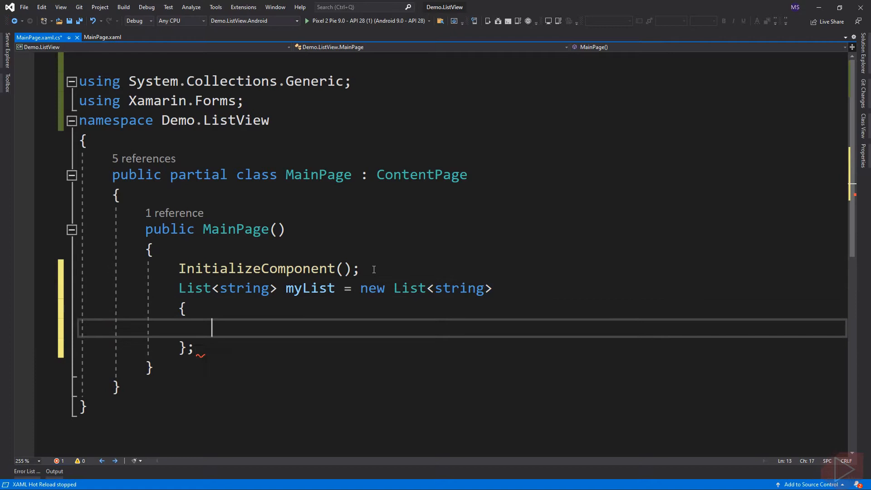
type("\"Goku\",")
type("\"Luffy\",")
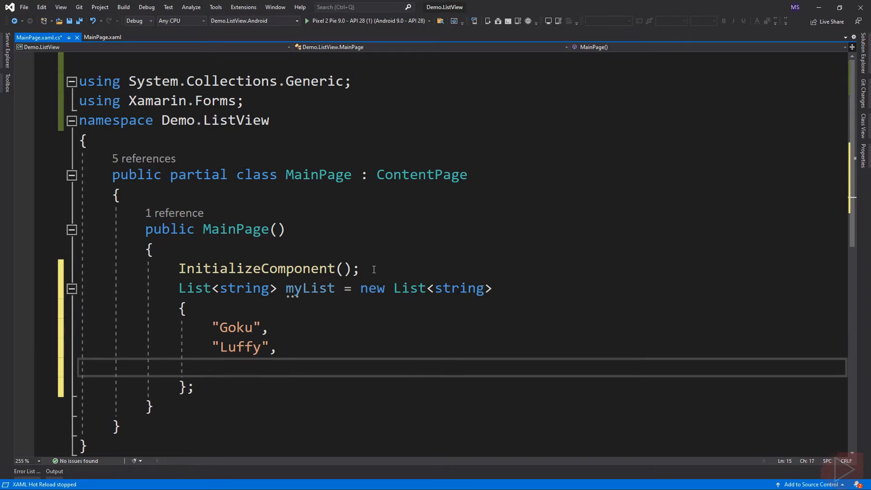
type("\"Saitama\"")
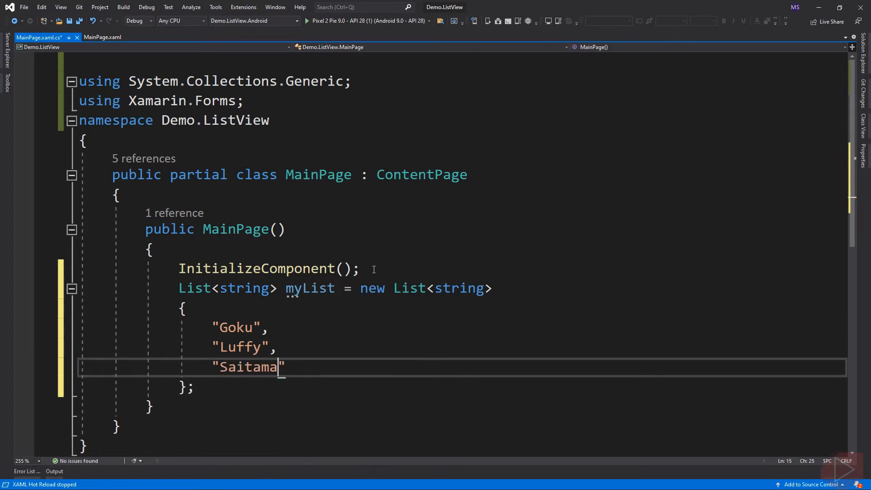
type(",")
type("\"Zoro\",")
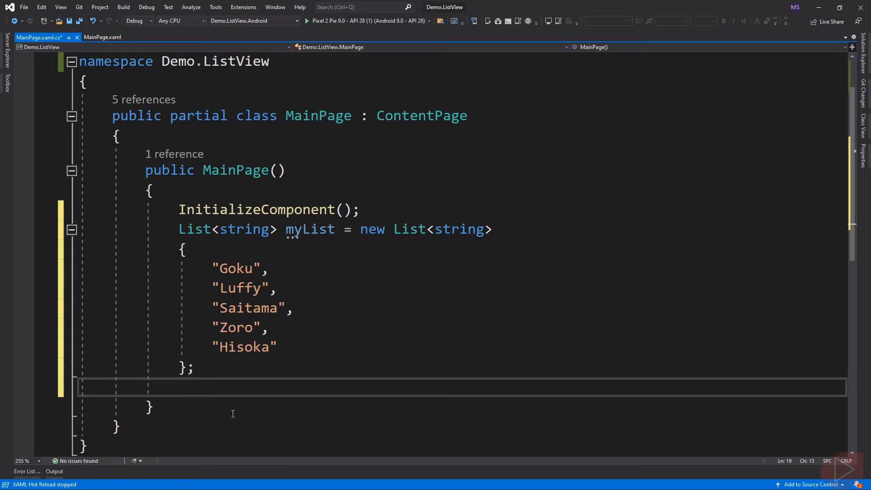
Set myListView.ItemsSource to myList and run the app on the Android emulator
type("myListView")
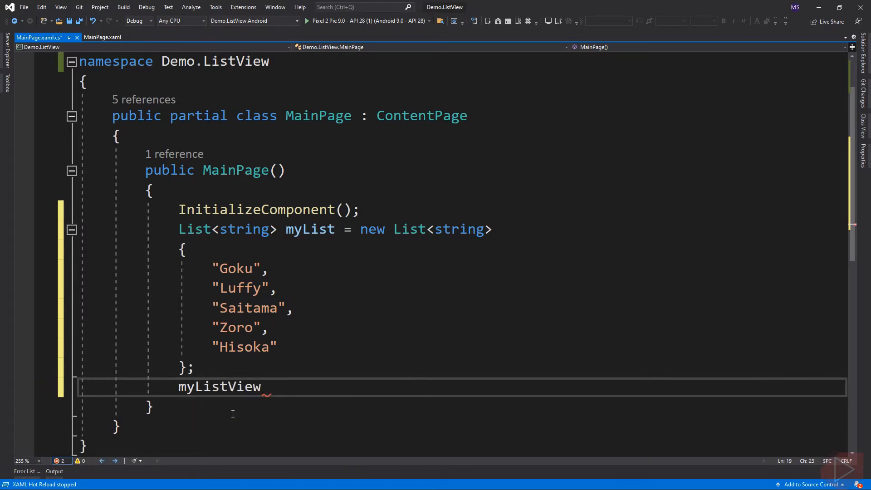
type(".ItemsSource =")
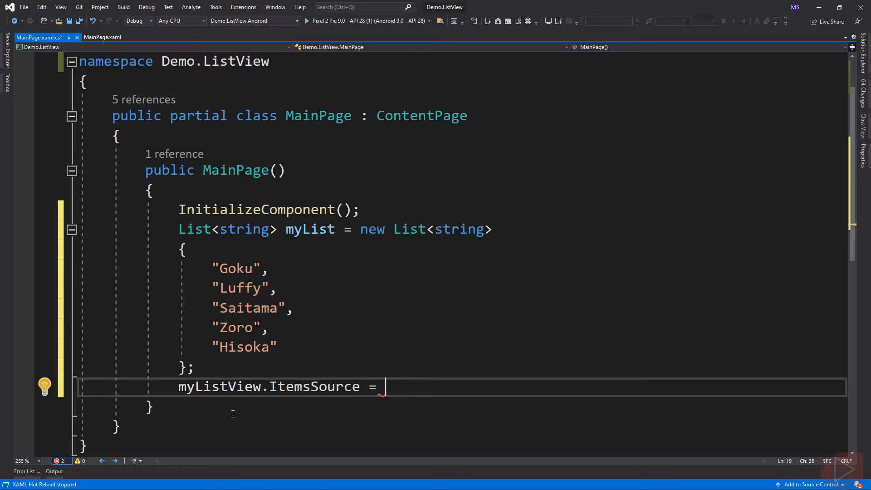
type("myList;")
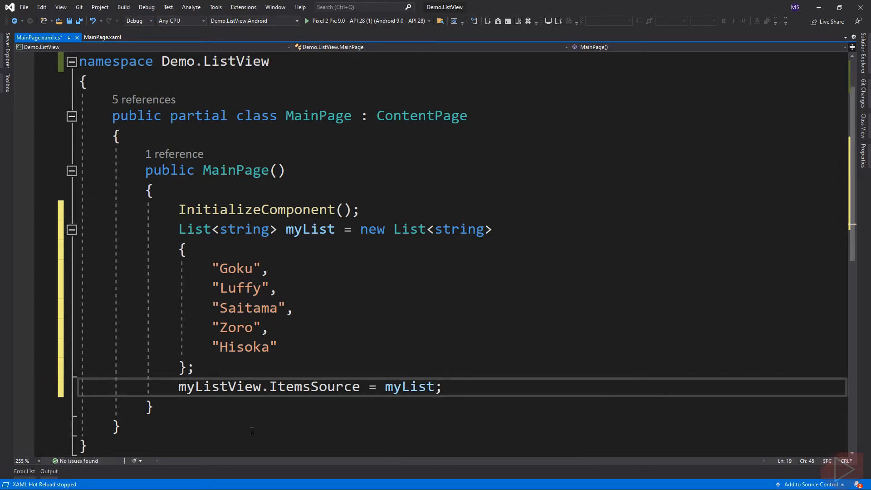
left_click(305, 21)
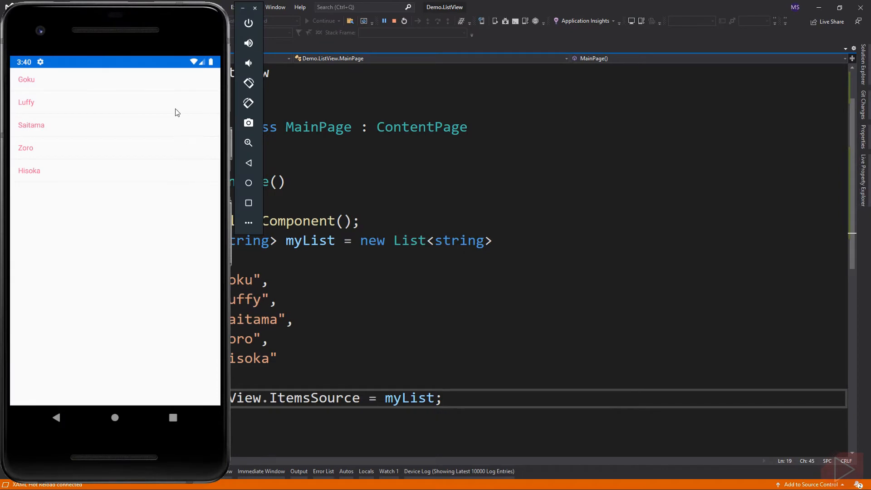
Check the five names in the emulator, then return to MainPage.xaml
left_click(443, 398)
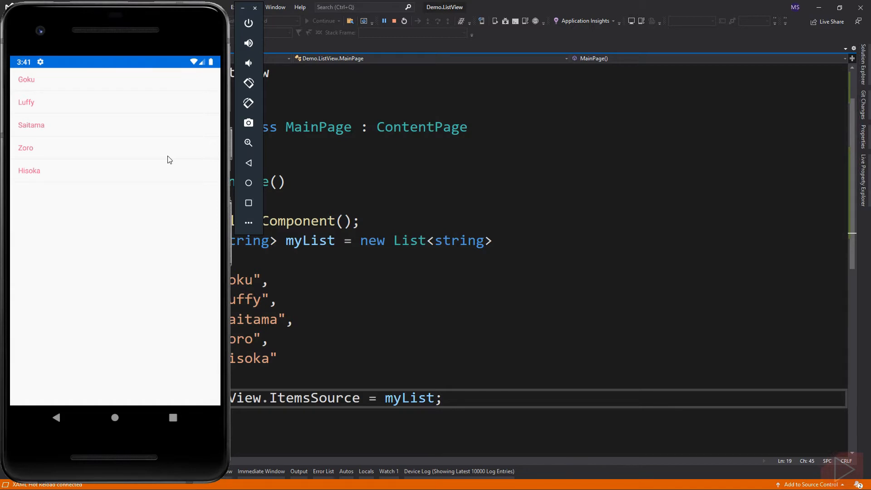
left_click(101, 49)
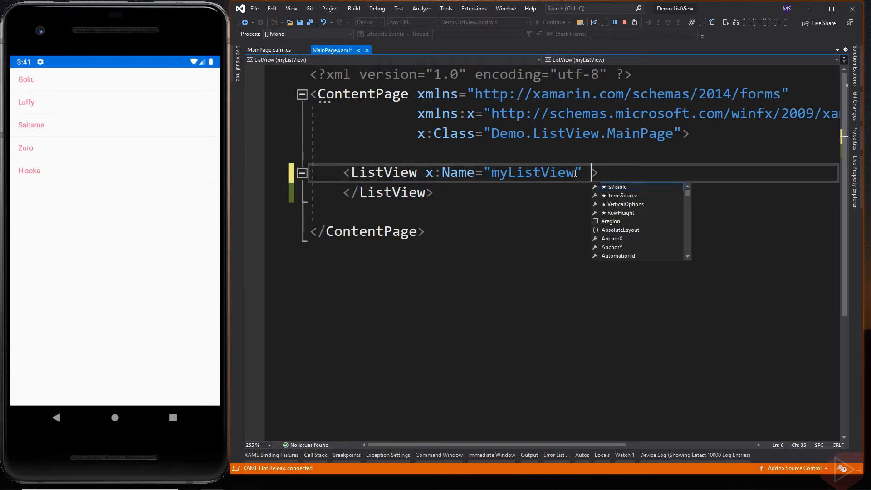
Set SeparatorColor="Gray" on the ListView, watch Hot Reload, and stop debugging
type("sep")
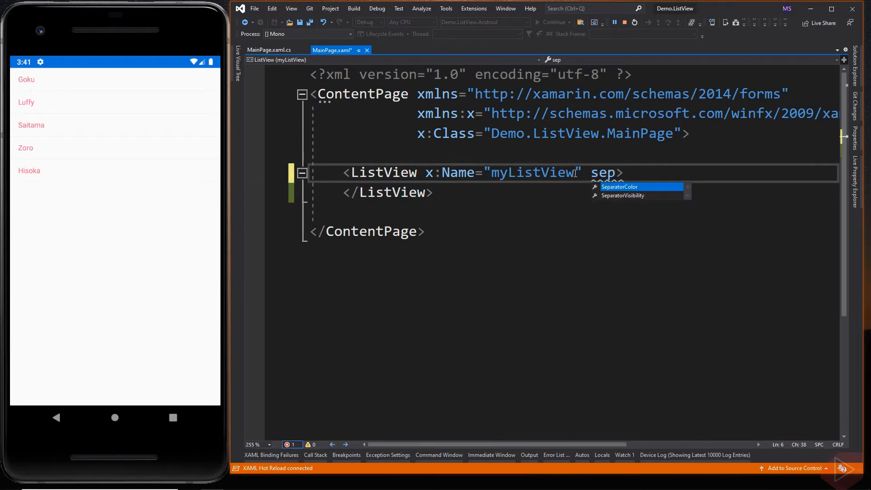
type("SeparatorVisibility=\"n")
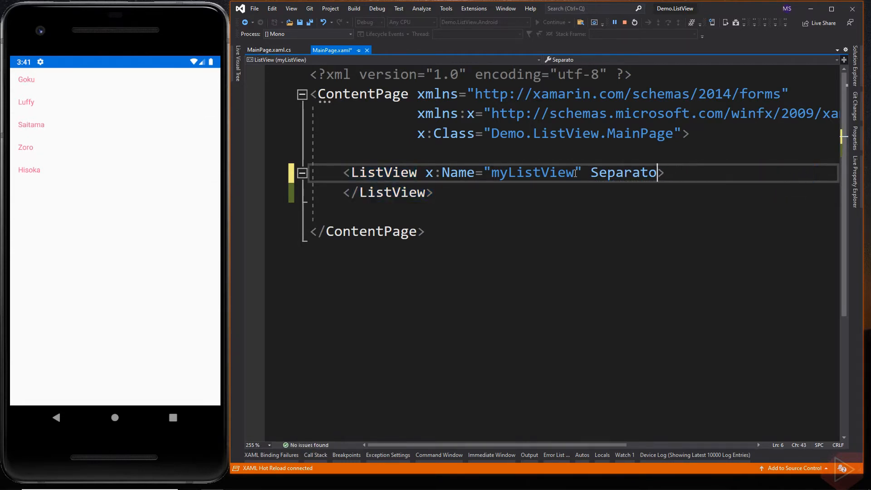
type("rColor=\"\"")
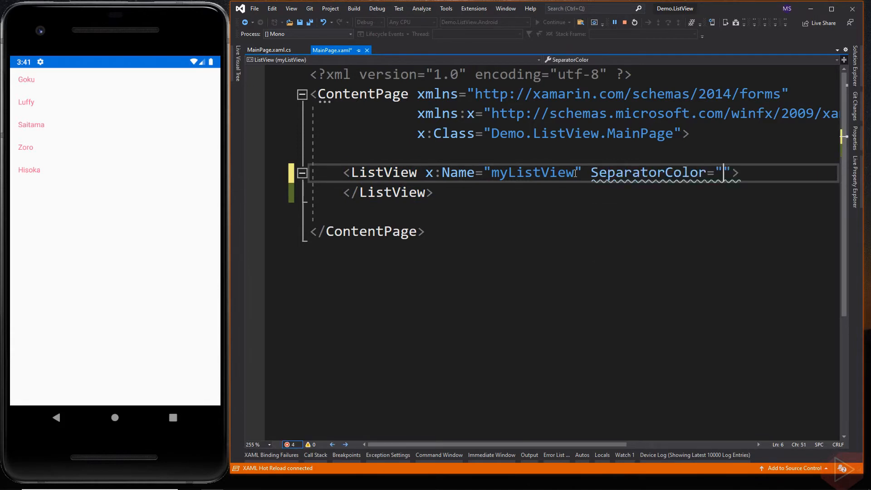
type("red")
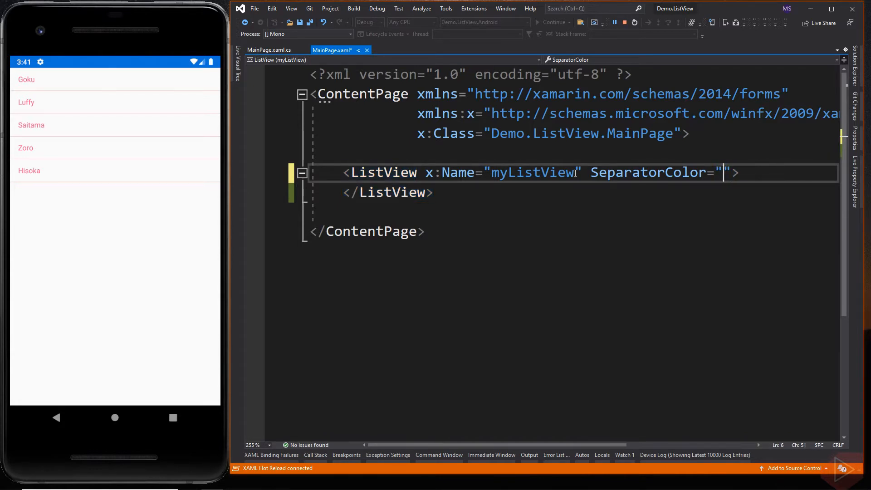
type("Gray")
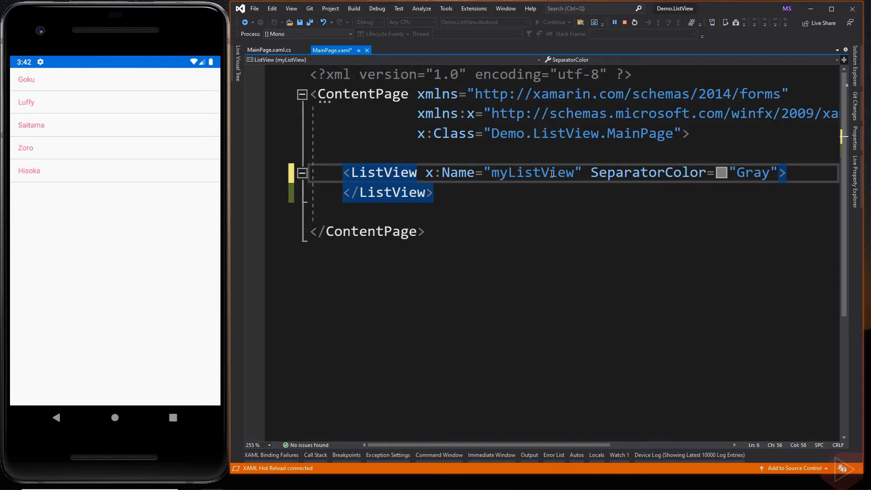
left_click(623, 23)
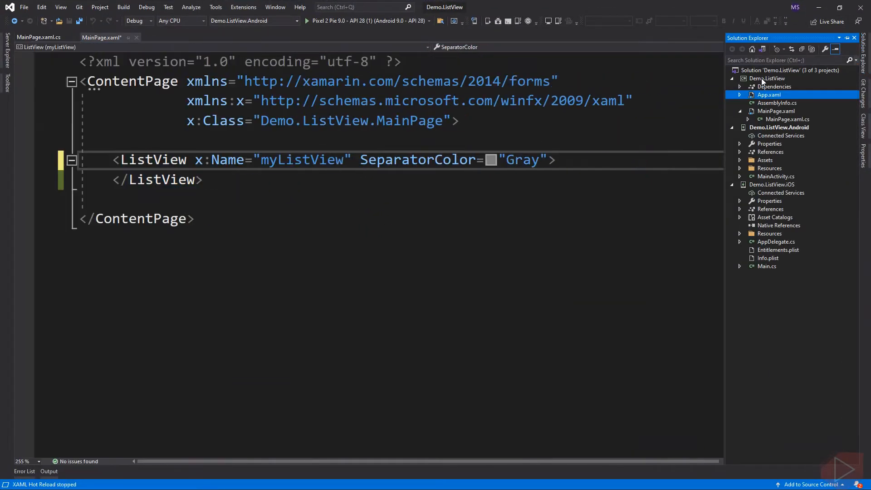
Create a DataModels folder in Demo.ListView and add a StudentInfo class to it
right_click(768, 78)
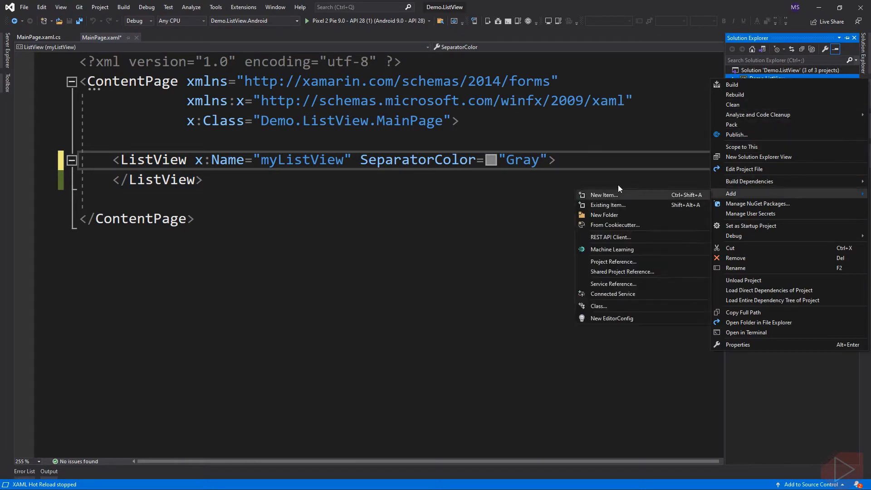
left_click(603, 215)
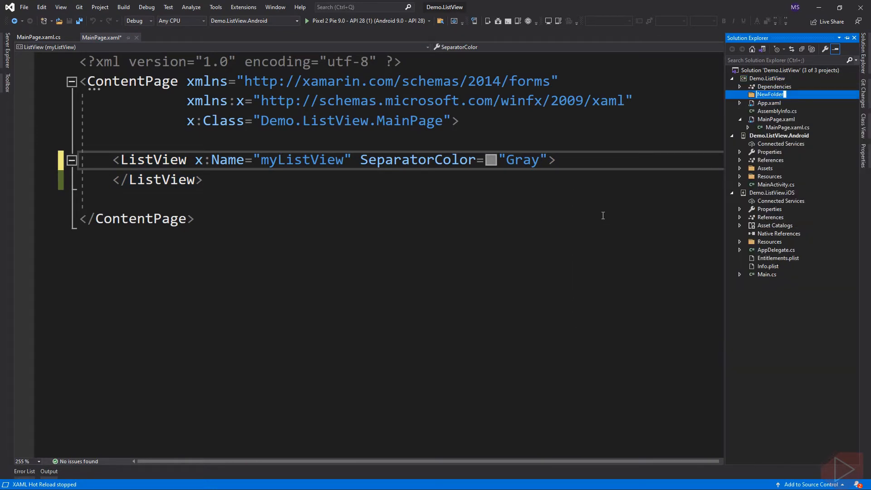
type("DataModels")
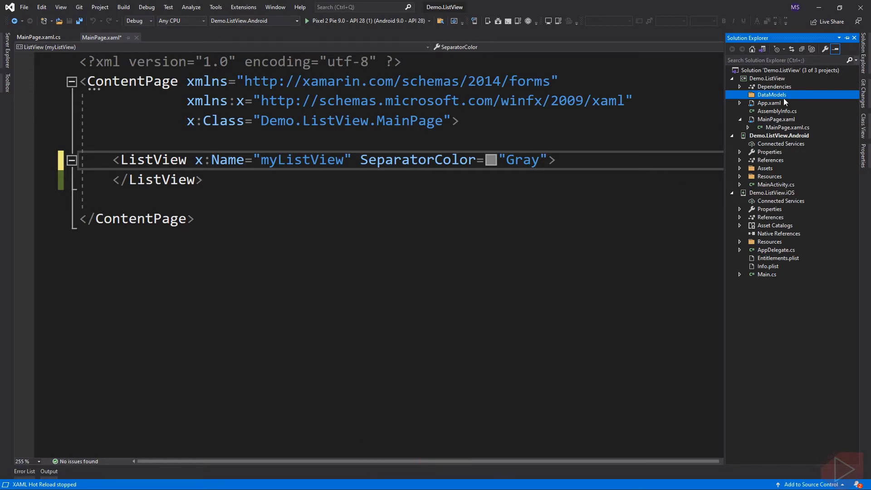
mouse_move(783, 103)
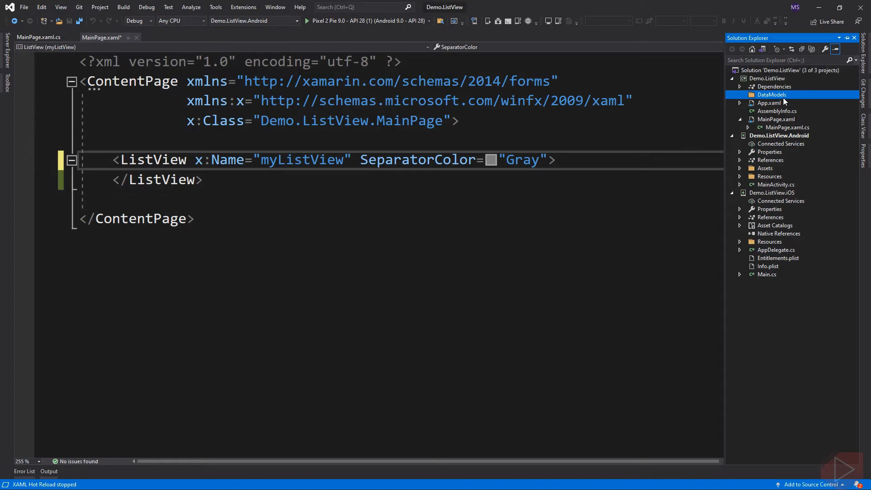
right_click(771, 94)
type("Student")
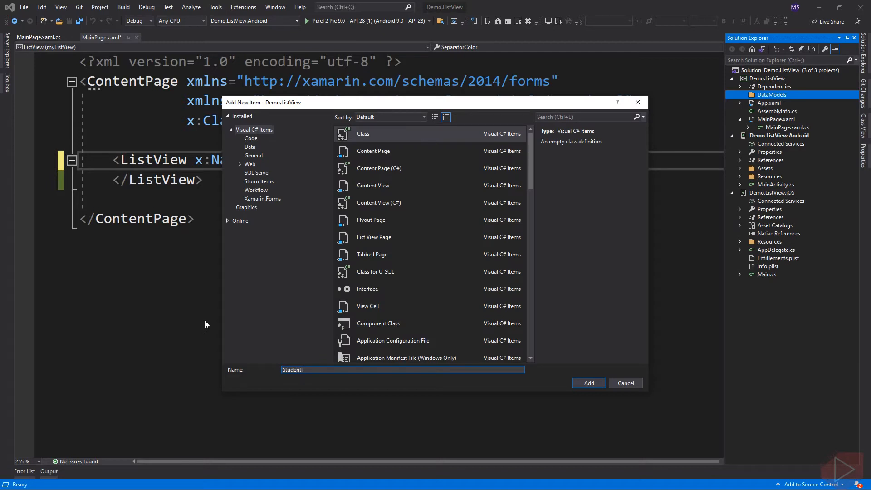
left_click(588, 383)
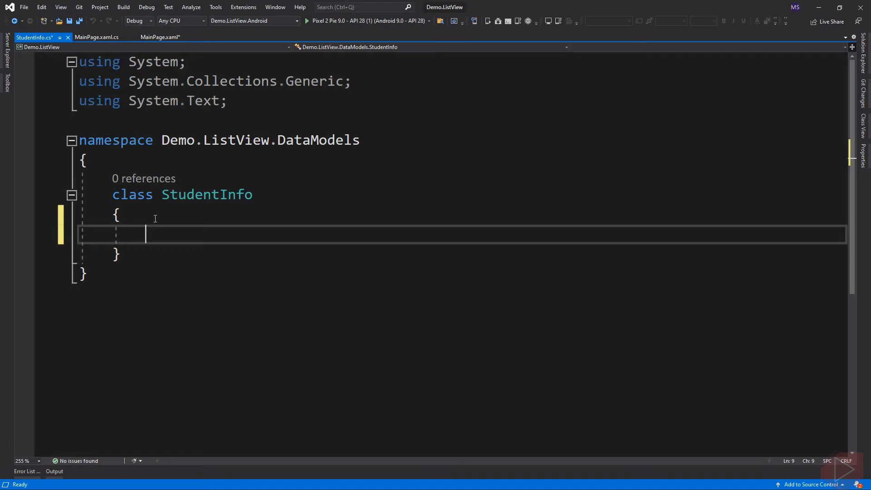
Add string auto-properties Name, Status and ImageUrl to StudentInfo via the prop snippet
type("prop")
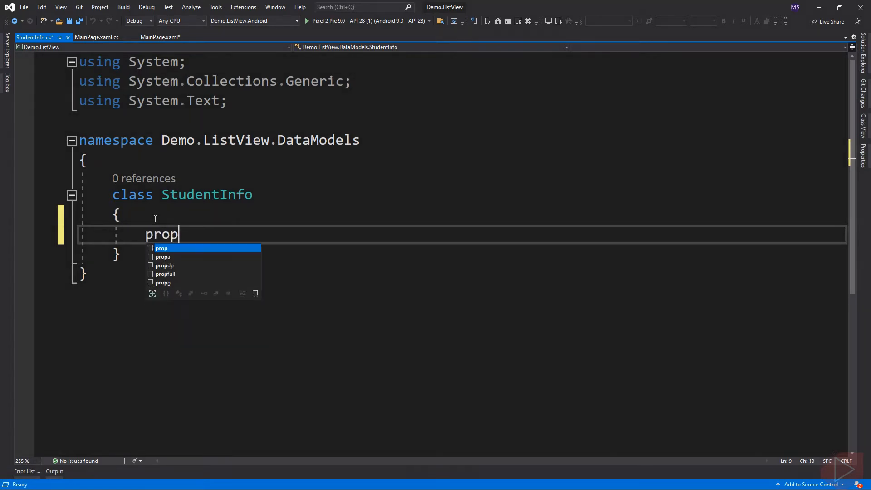
key("Tab")
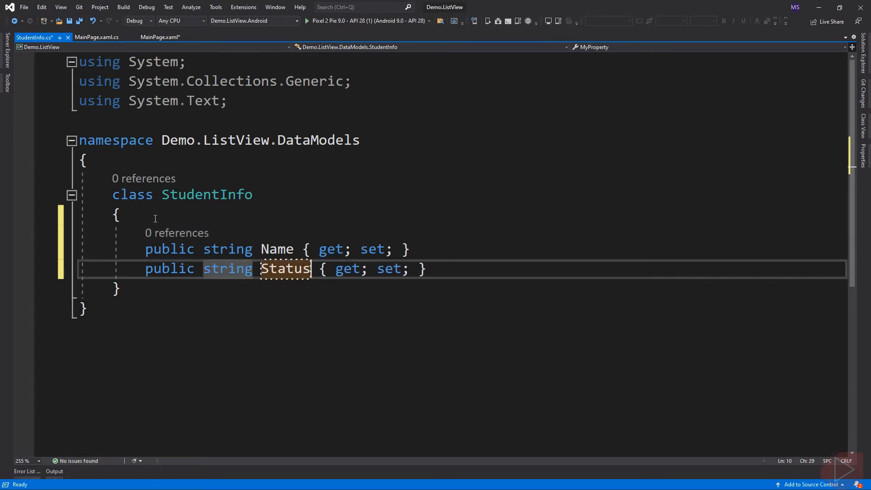
type("public int MyProperty { get; set; }")
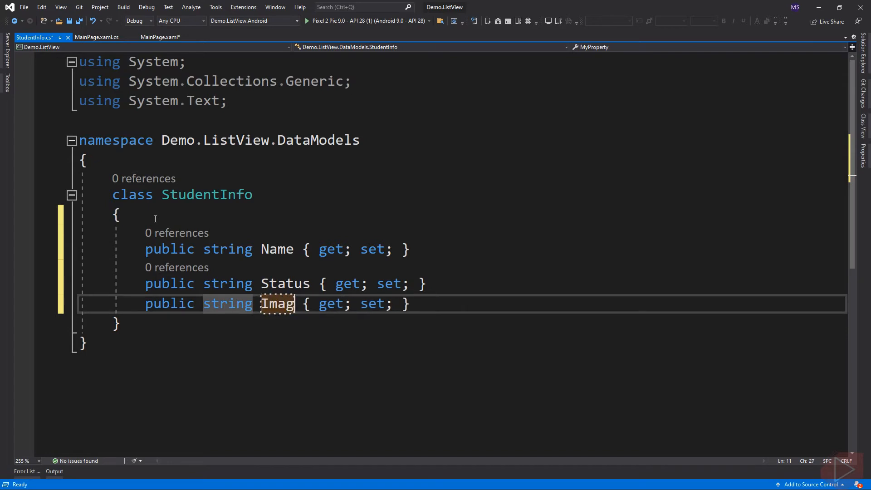
type("eUrl")
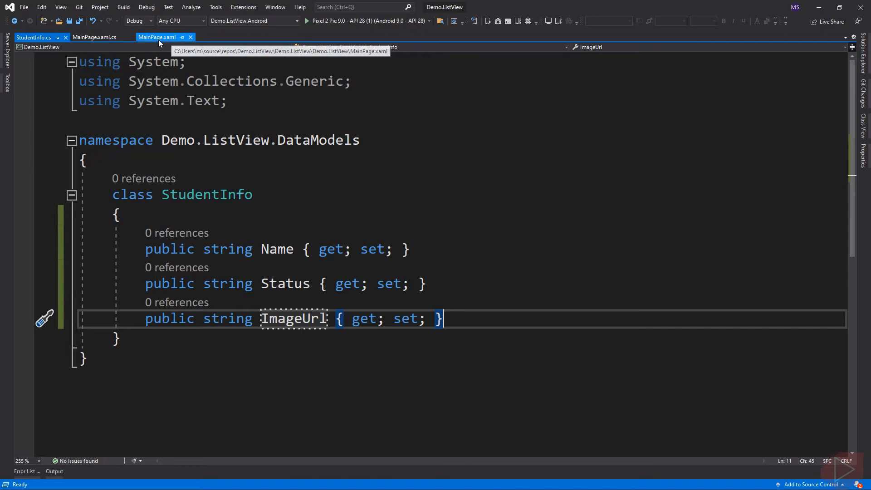
Change myList to List<StudentInfo> and add using Demo.ListView.DataModels
left_click(94, 38)
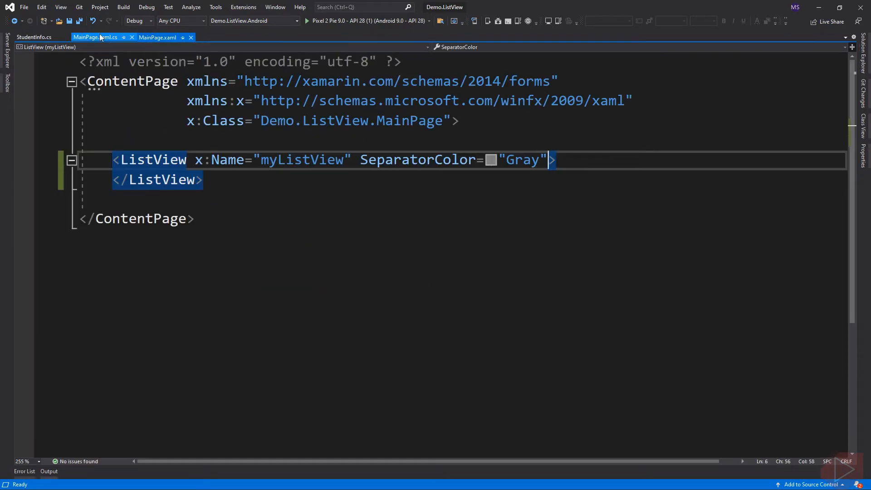
left_click(94, 37)
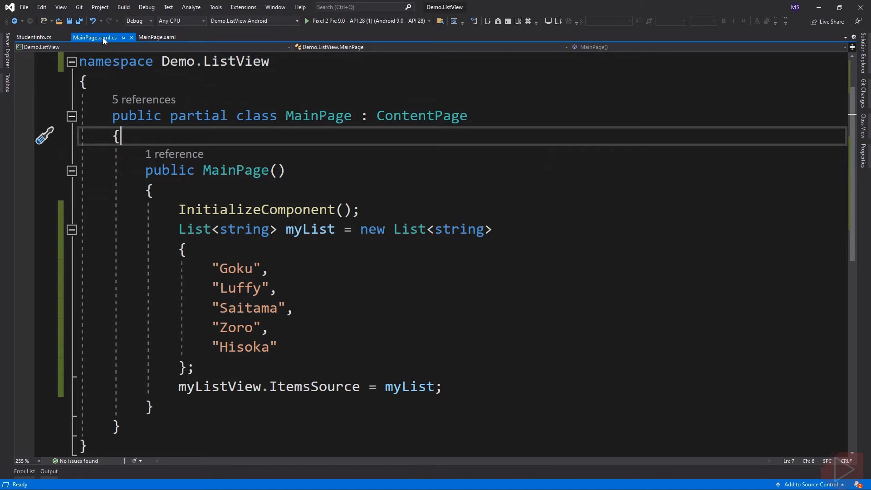
left_click_drag(212, 265, 277, 354)
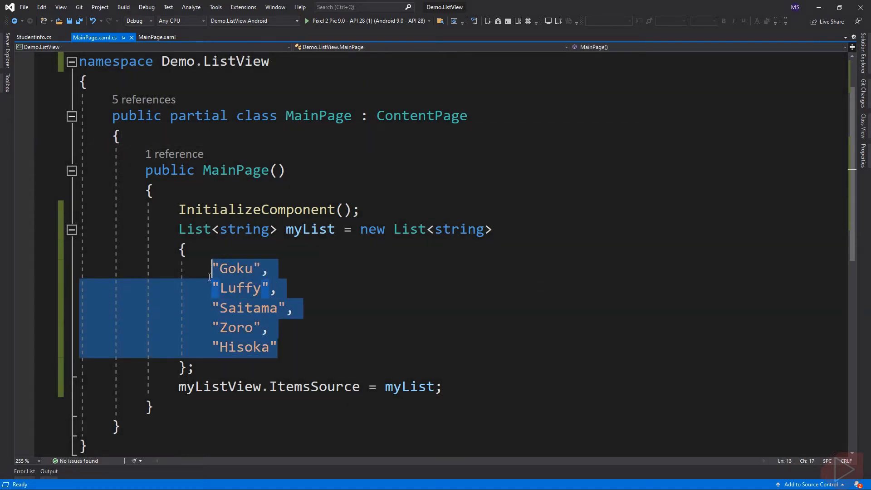
key("Delete")
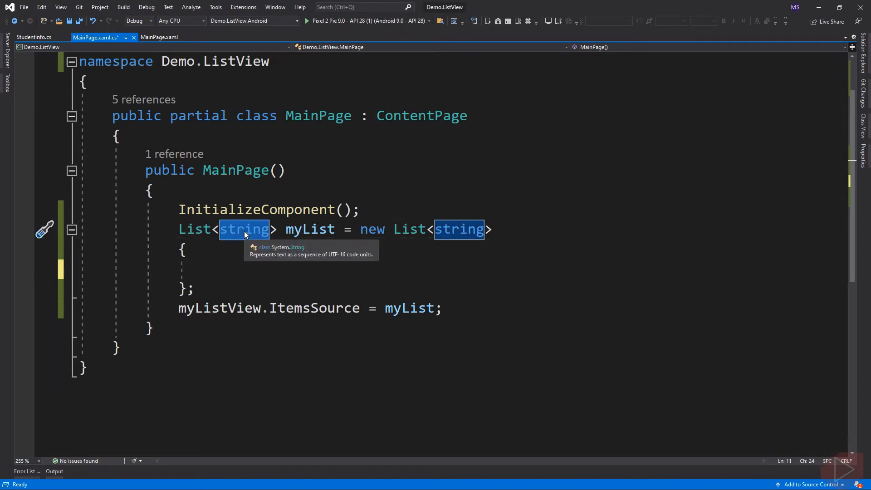
type("StudentInfo")
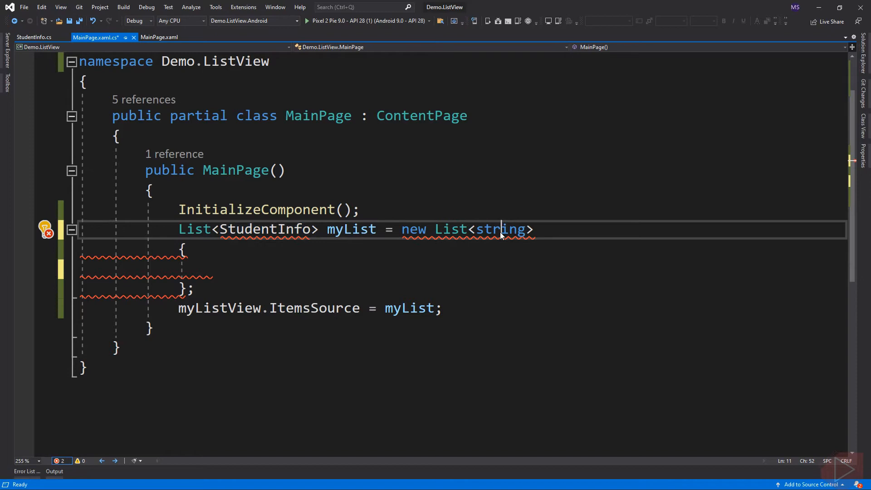
type("StudentInfo")
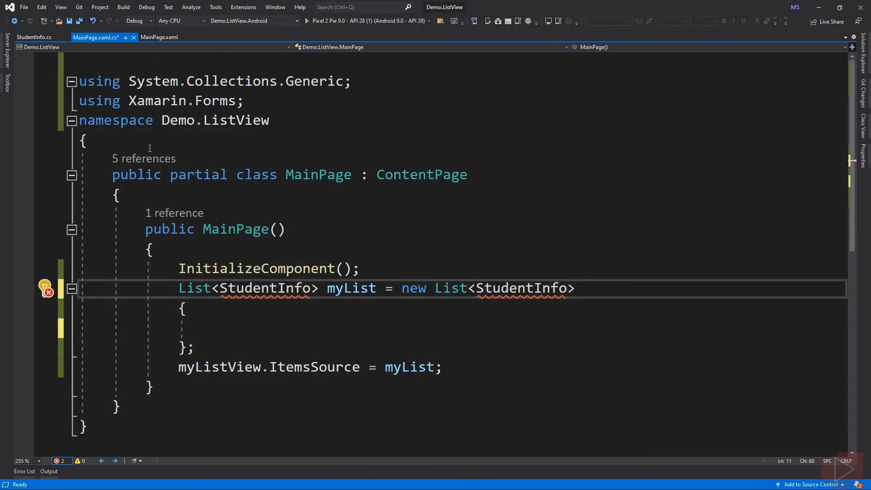
type("using")
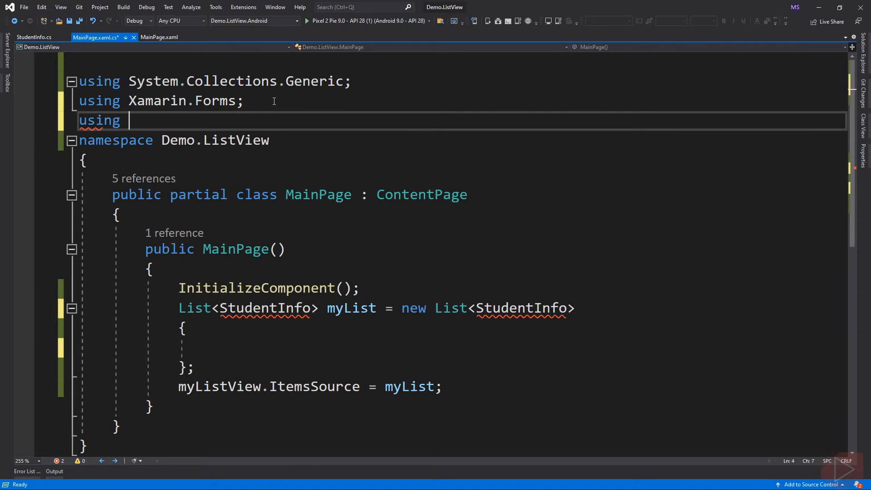
type("Demo.ListView.")
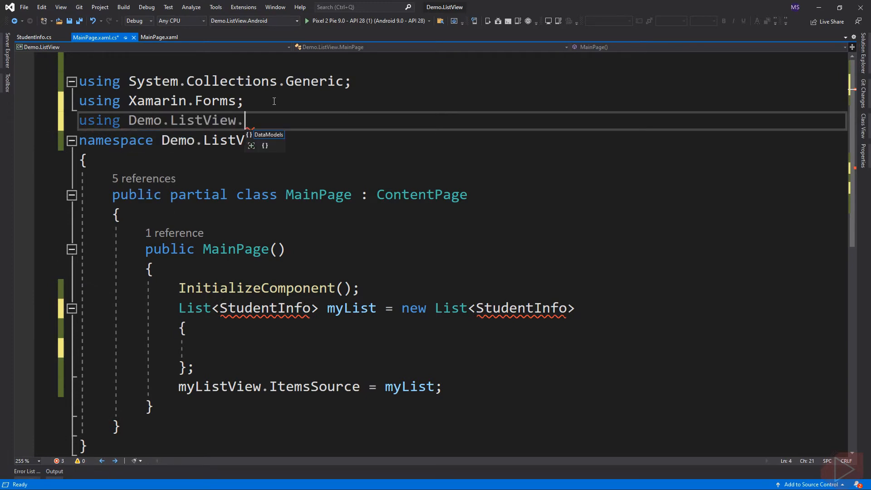
type("DataModels;")
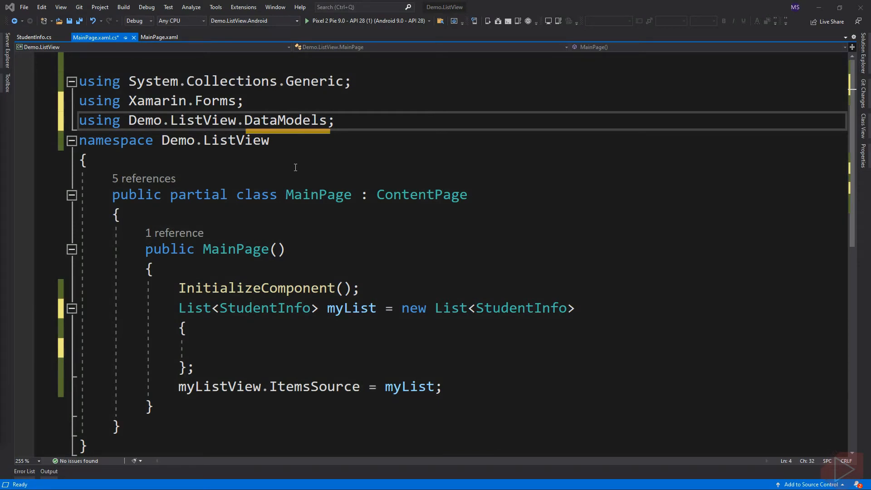
left_click(222, 348)
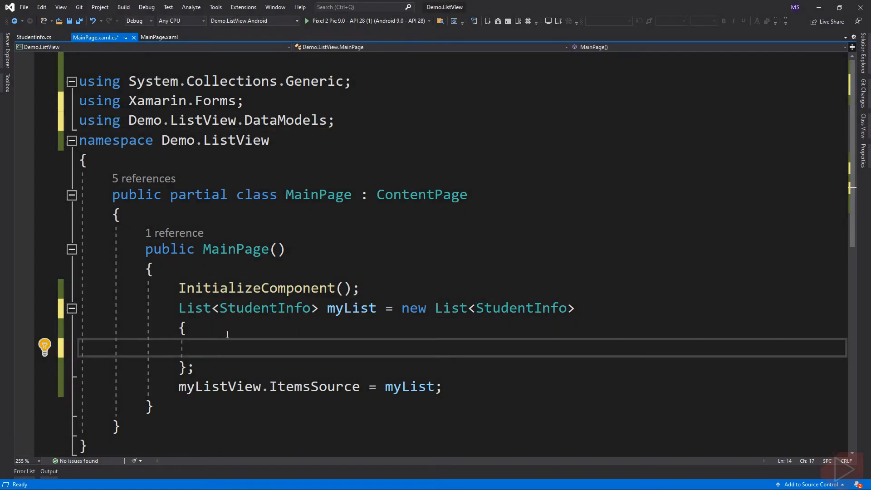
type("new StudentInfo{}")
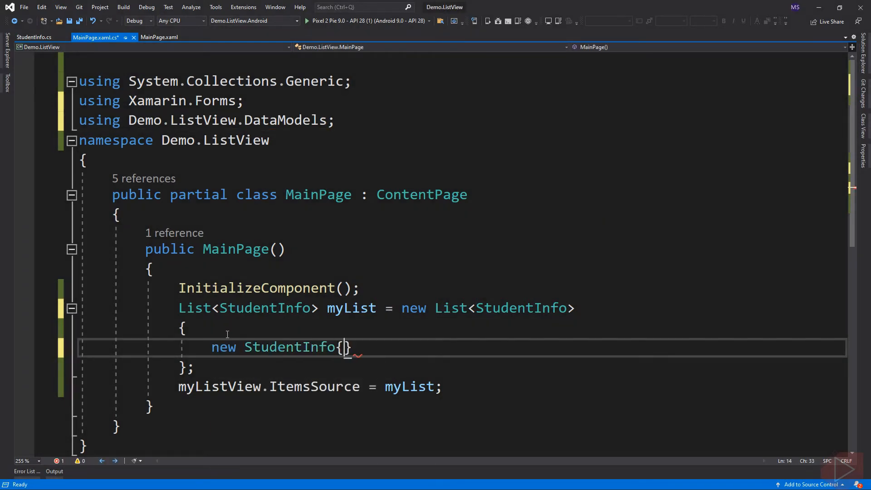
type("},")
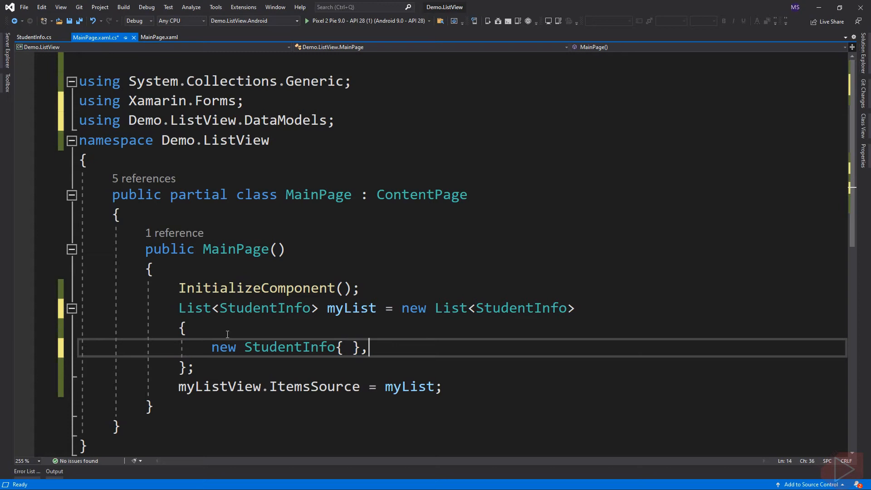
type("Name")
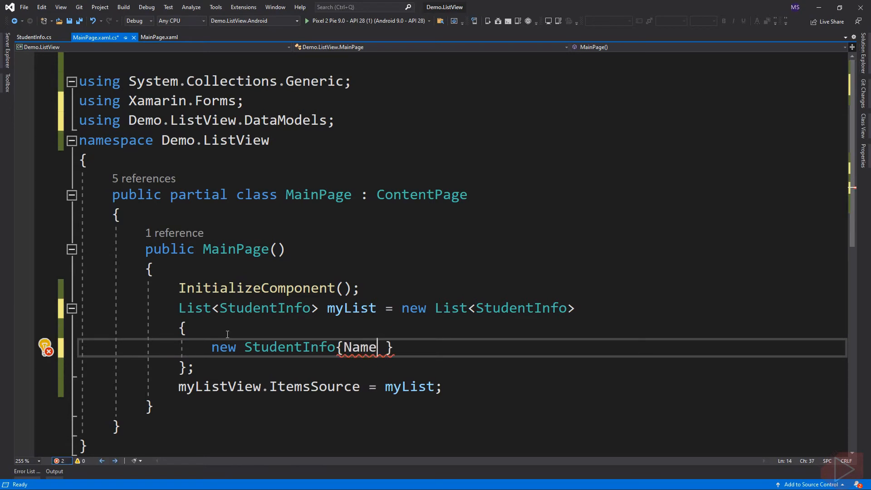
type("=")
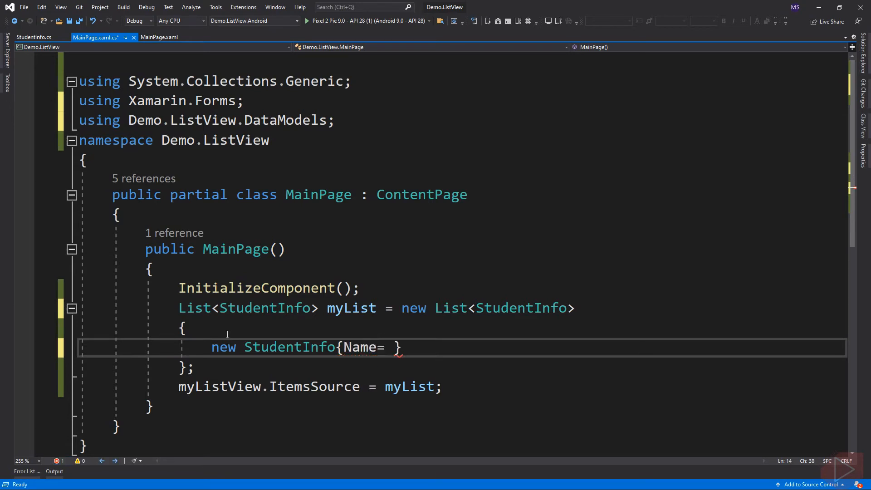
type("\"Goku\",")
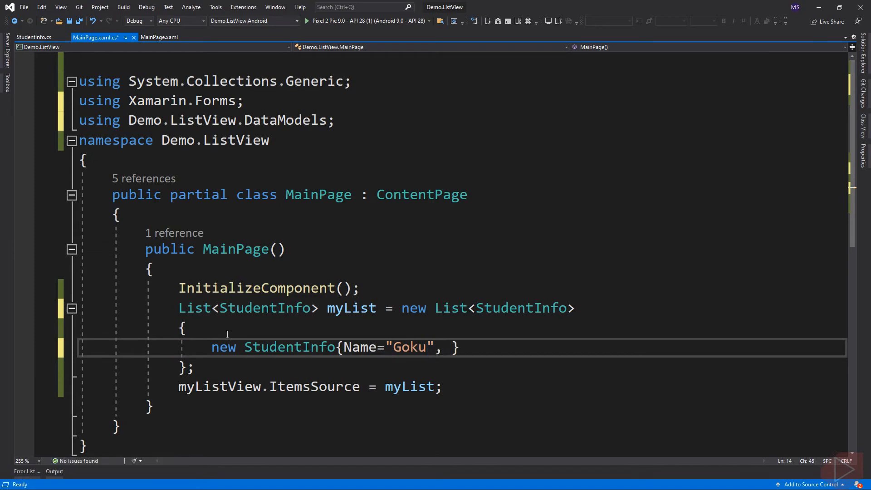
type("Status=")
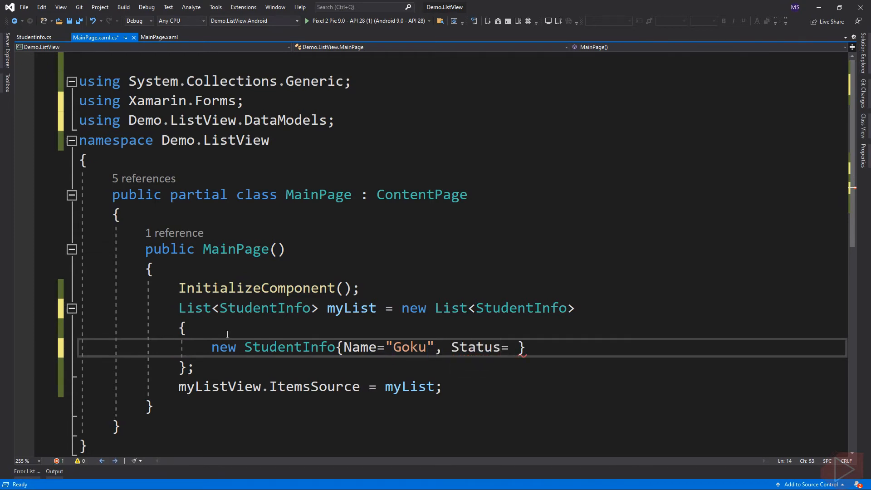
type("\"enroll")
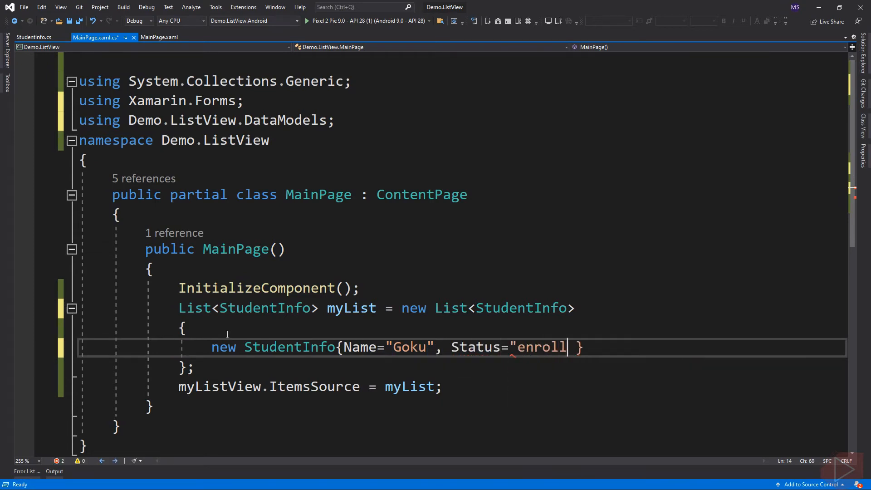
type("Enrolled")
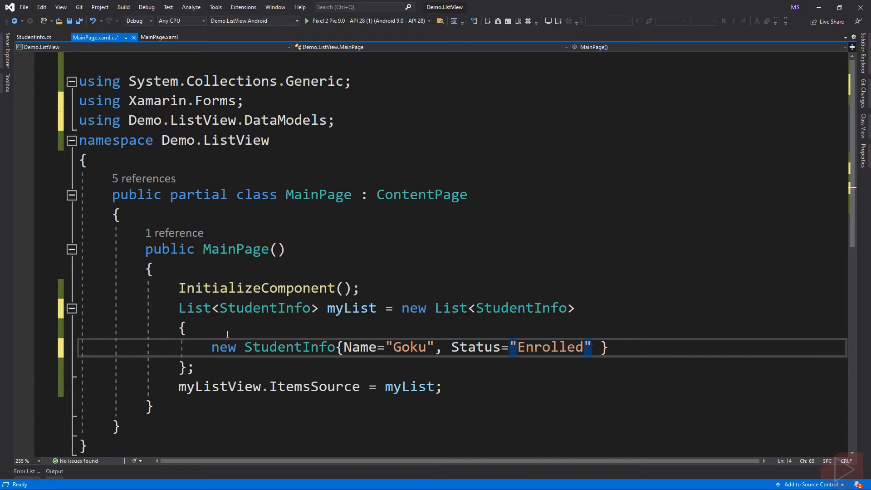
type(",")
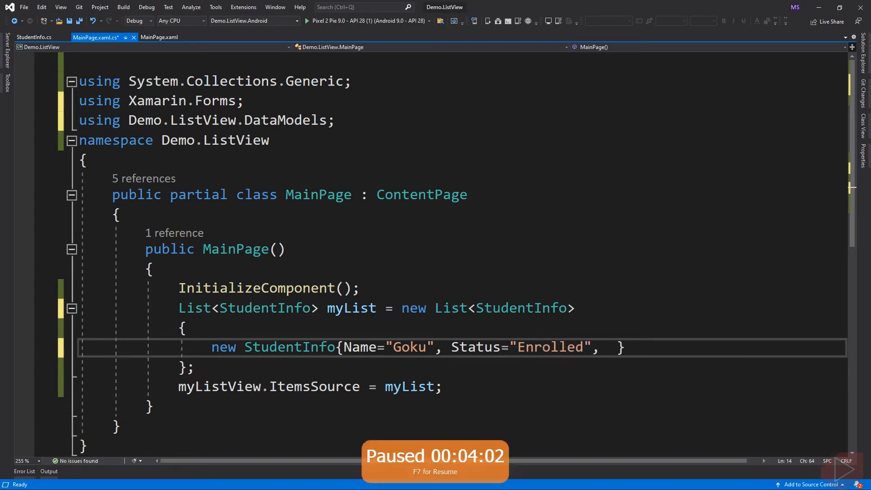
type("ImageUrl=\"")
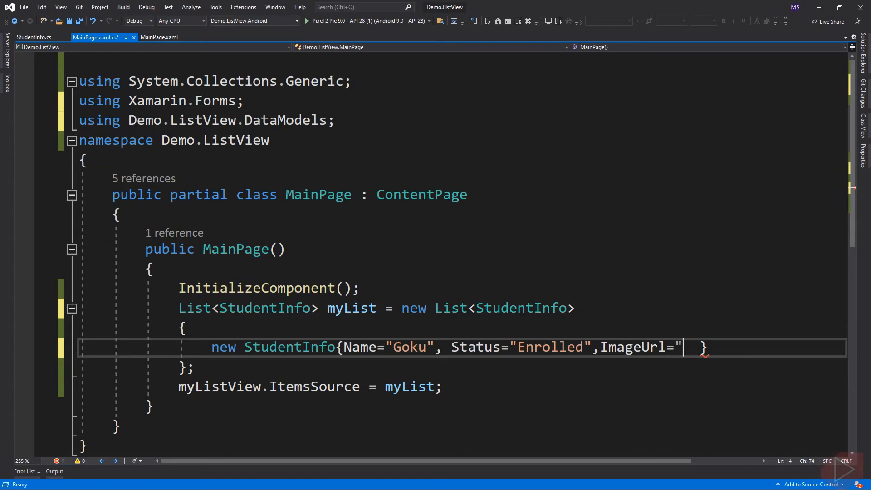
type("https://tinyurl.com/cdj6xfz8\"")
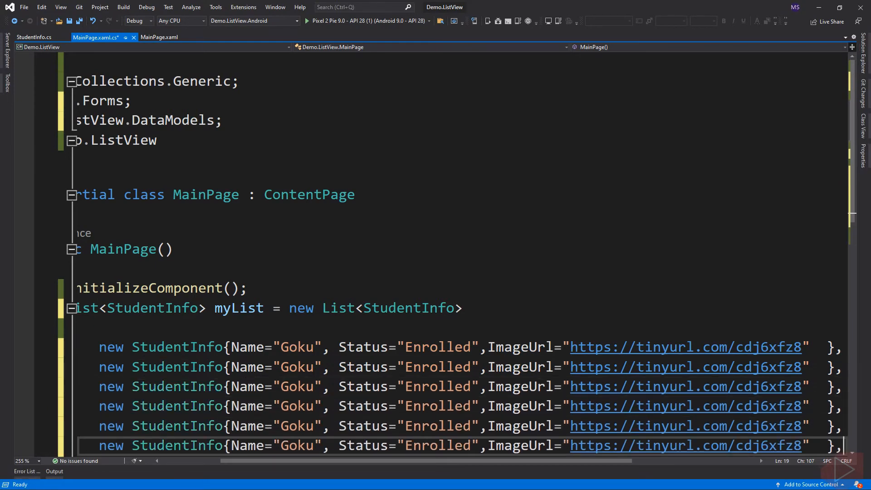
Rename the copied entries to Luffy, Saitama, Zoro and Hisoka
type("Luffy")
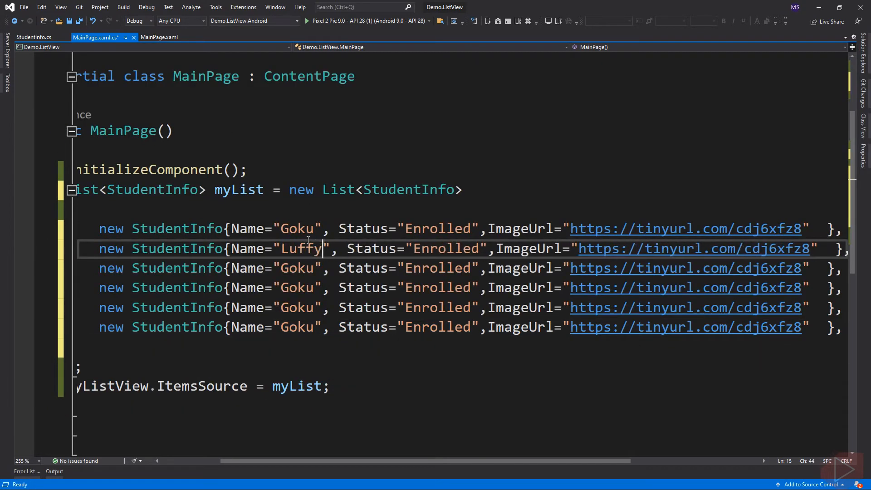
type("Saitama")
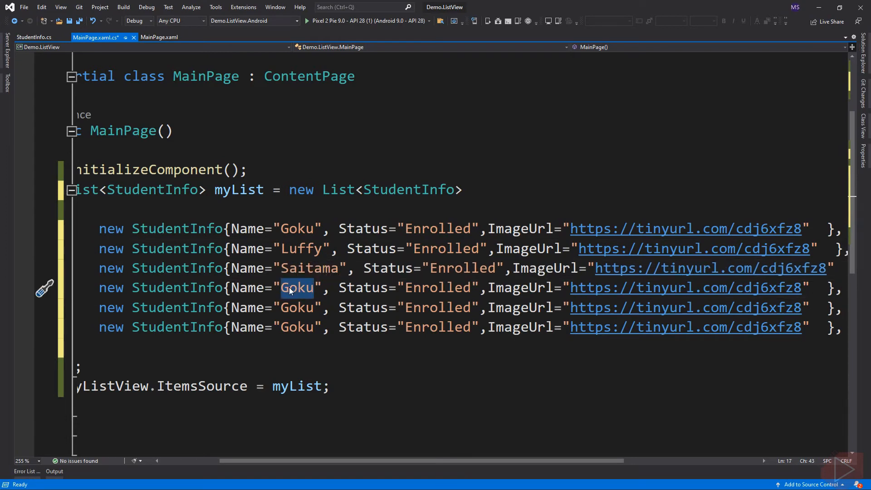
type("Zoro")
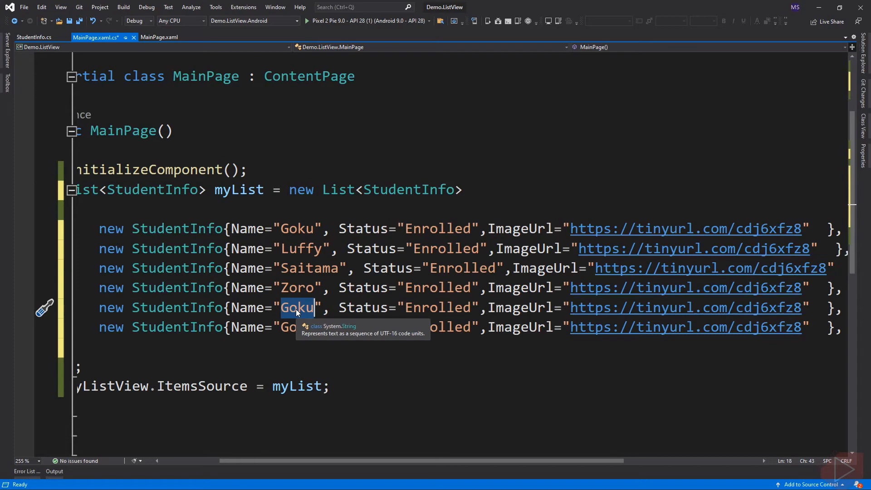
type("Hiso")
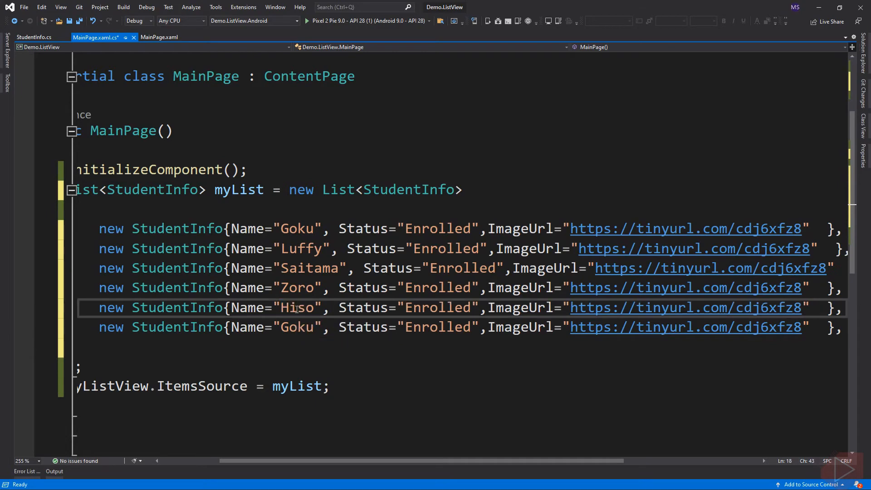
type("ka")
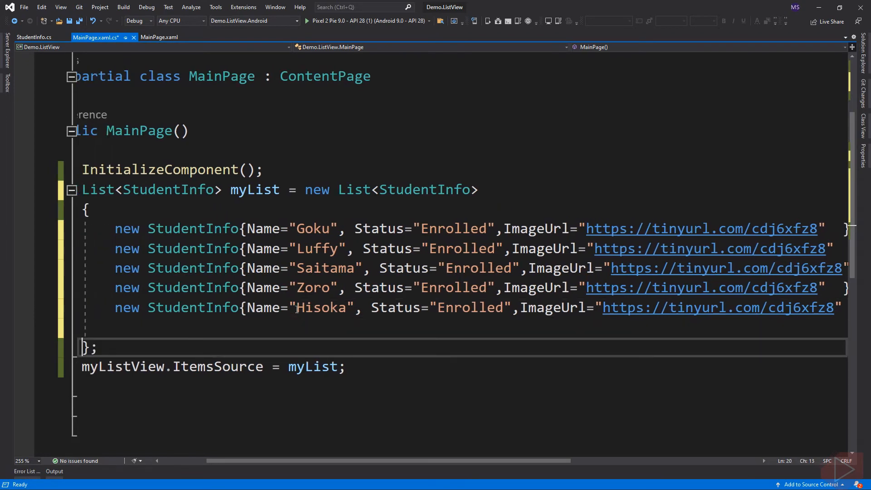
scroll("right", 3)
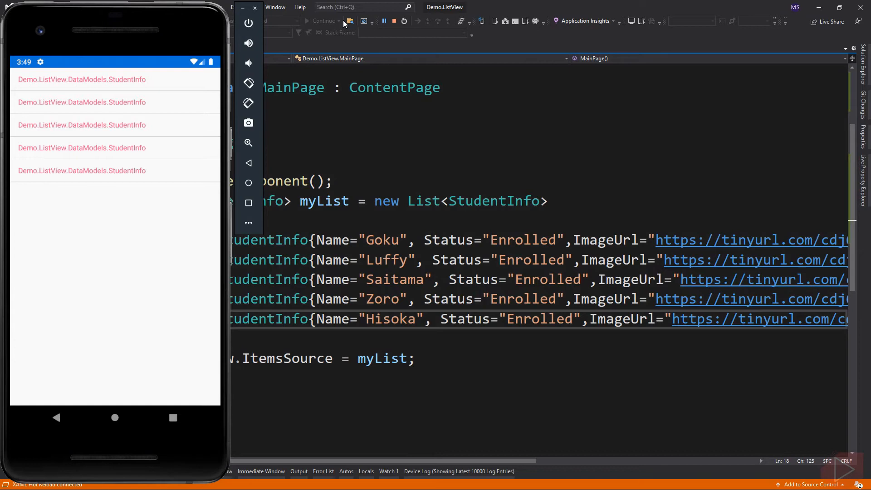
Run the app, see rows showing the StudentInfo class name, then stop debugging
left_click(393, 22)
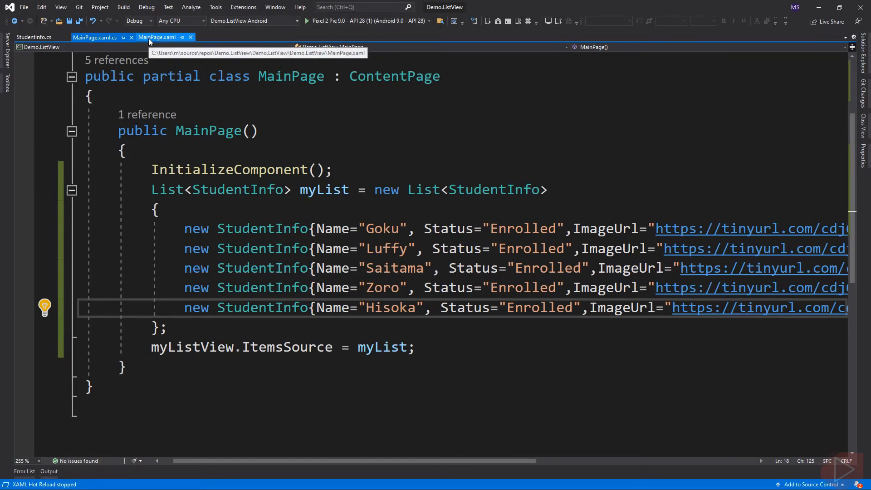
Add a ListView ItemTemplate with a TextCell binding Text to Name and Detail to Status
left_click(158, 38)
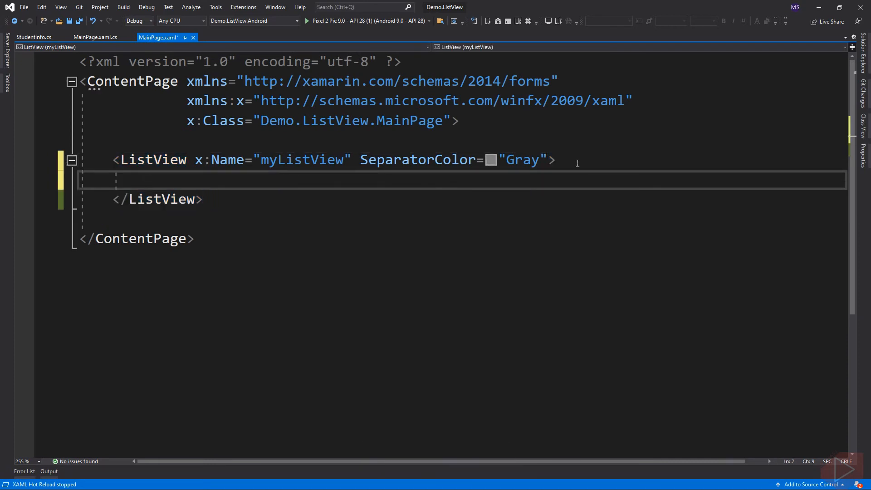
type("<lis")
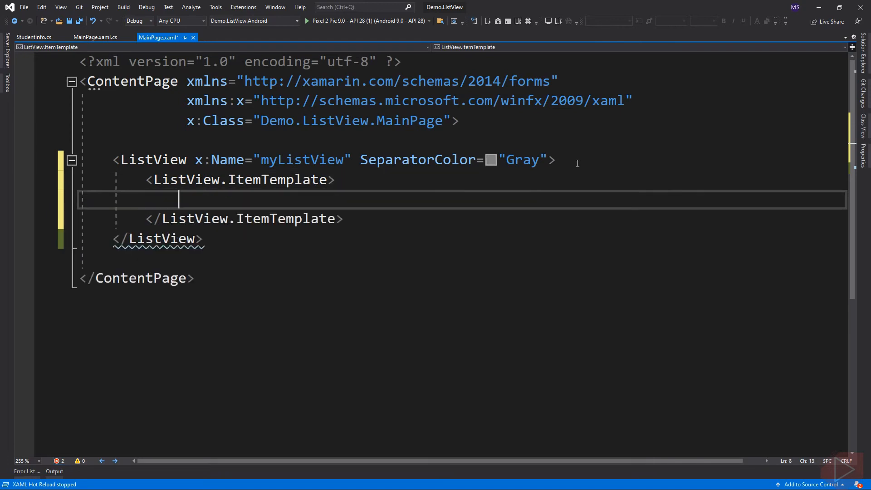
type("<")
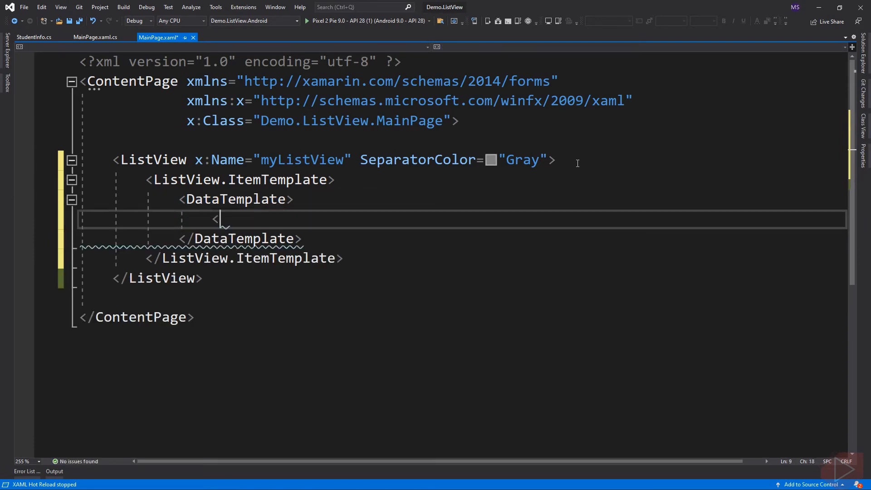
type("te")
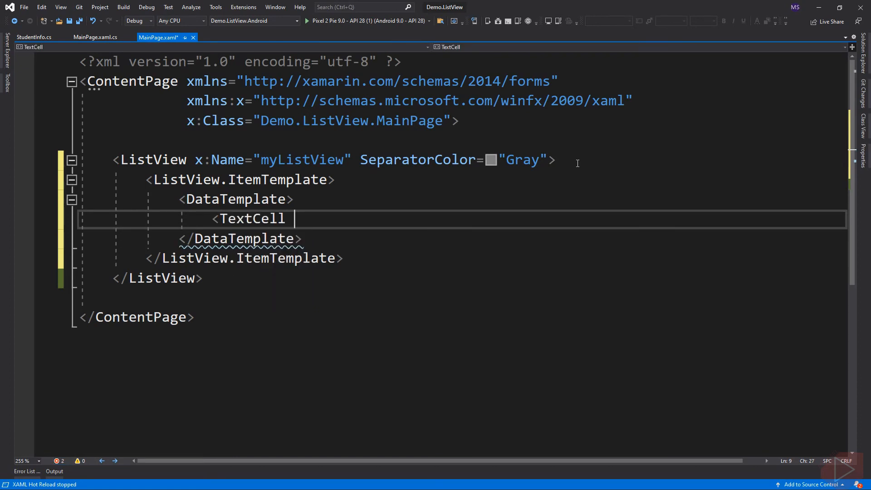
type("Text=\"\"")
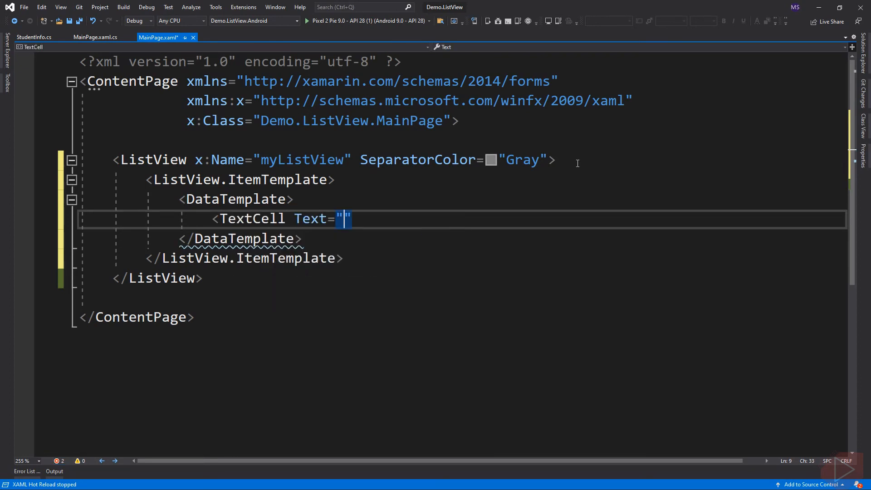
type("{Binding Name")
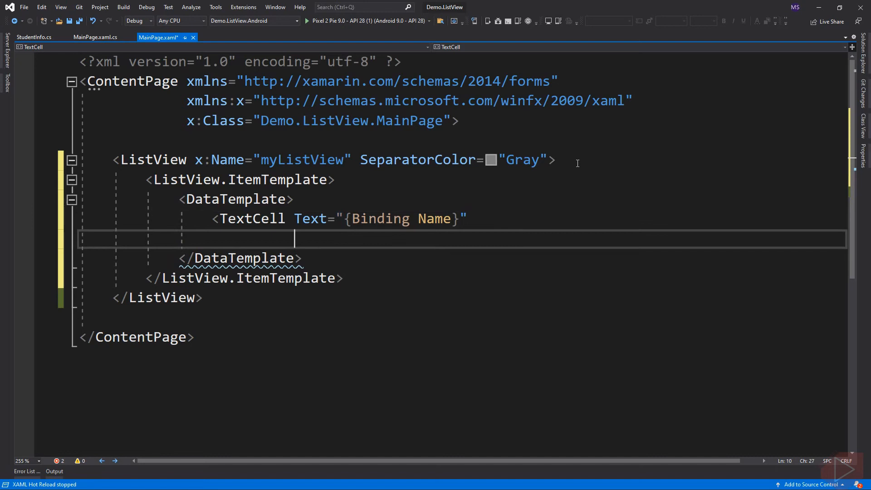
type("Detail=\"\"")
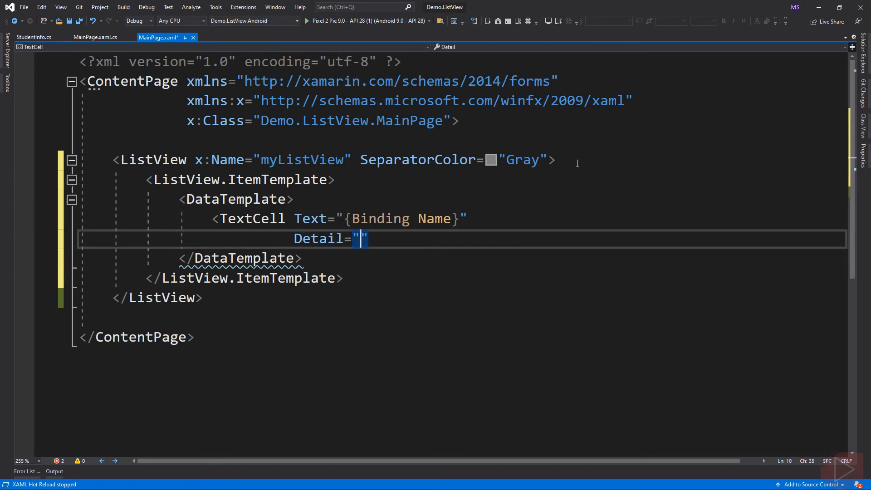
type("{Binding")
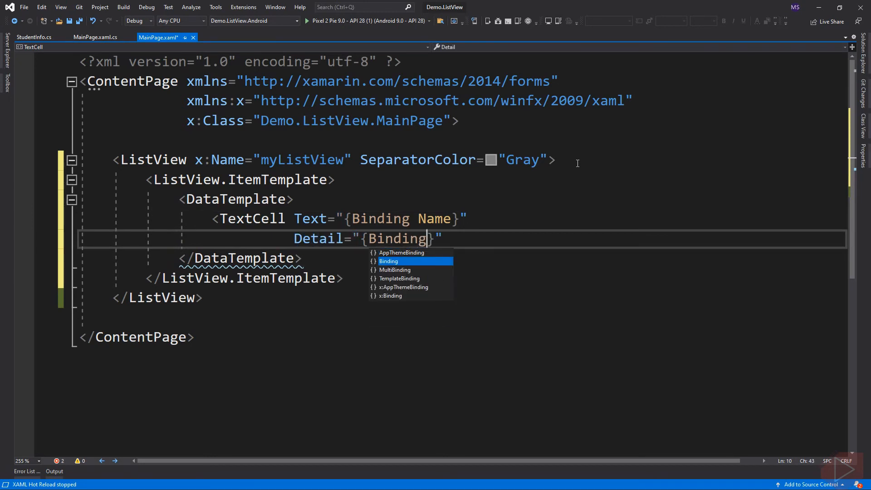
type("Status")
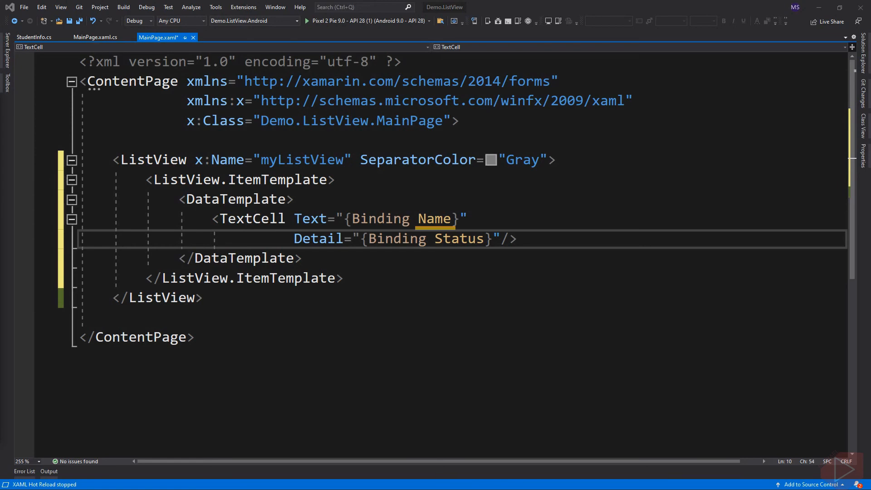
left_click(94, 37)
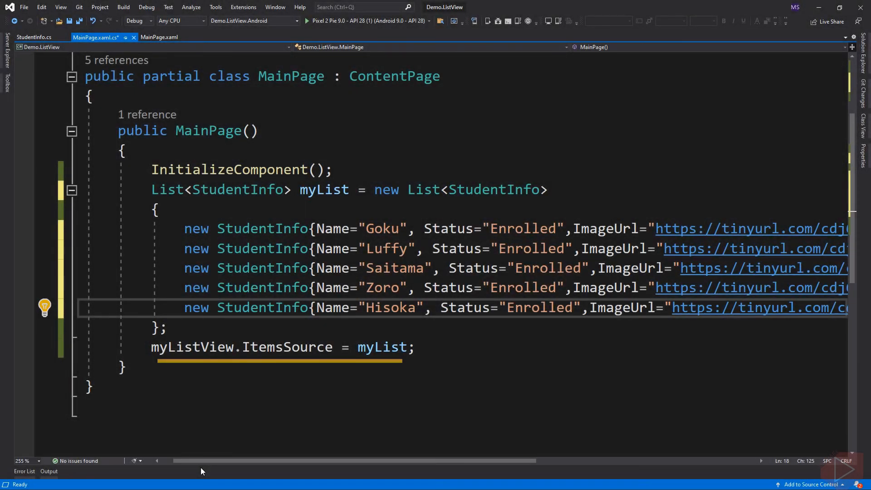
Return to MainPage.xaml and relaunch the app on the Android emulator
left_click(158, 38)
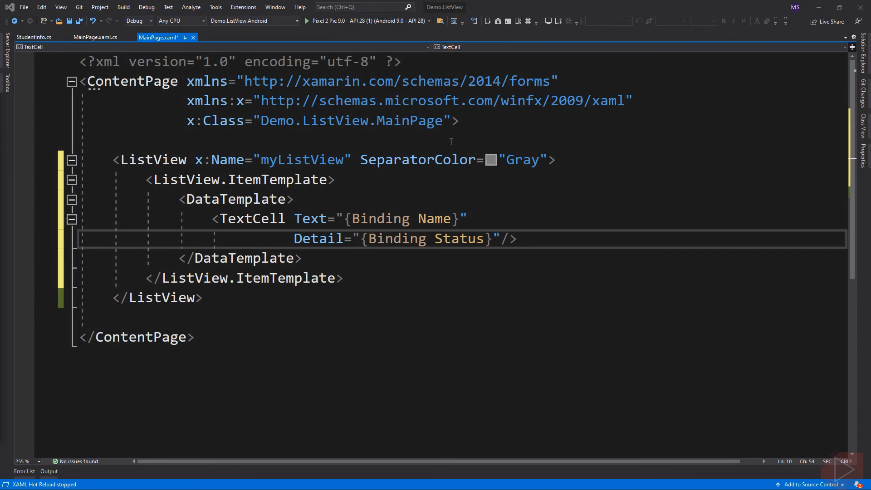
mouse_move(445, 112)
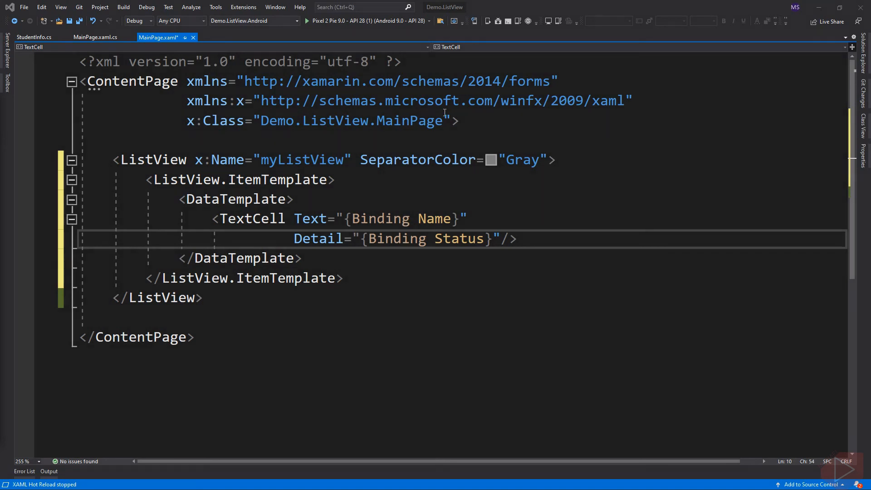
left_click(306, 20)
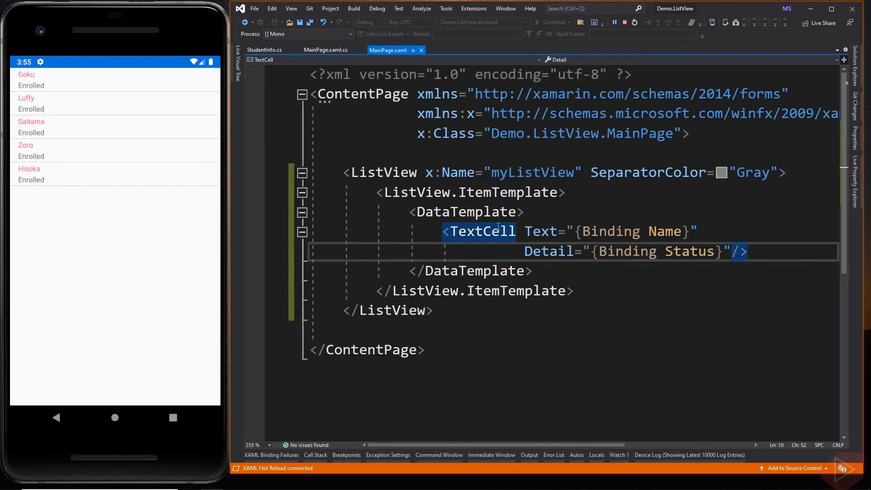
Change the template cell to ImageCell and add an ImageSource="{Binding ...}" attribute
type("ImageCell")
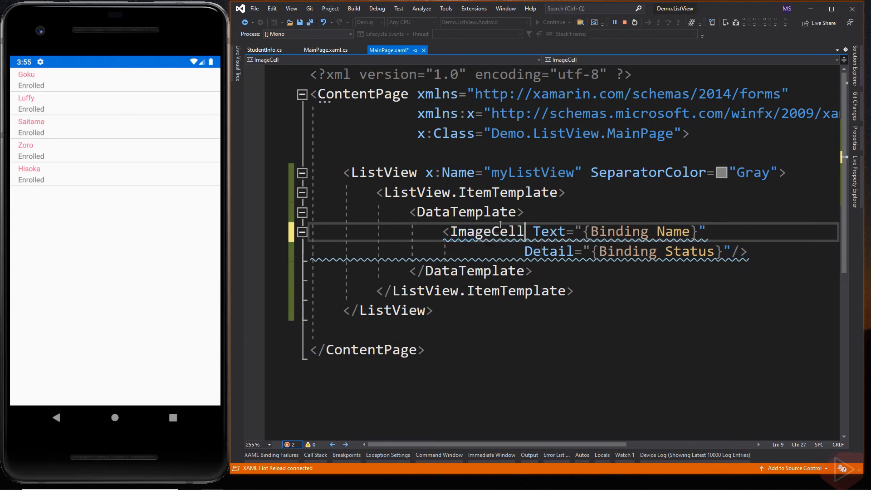
type("ima/>")
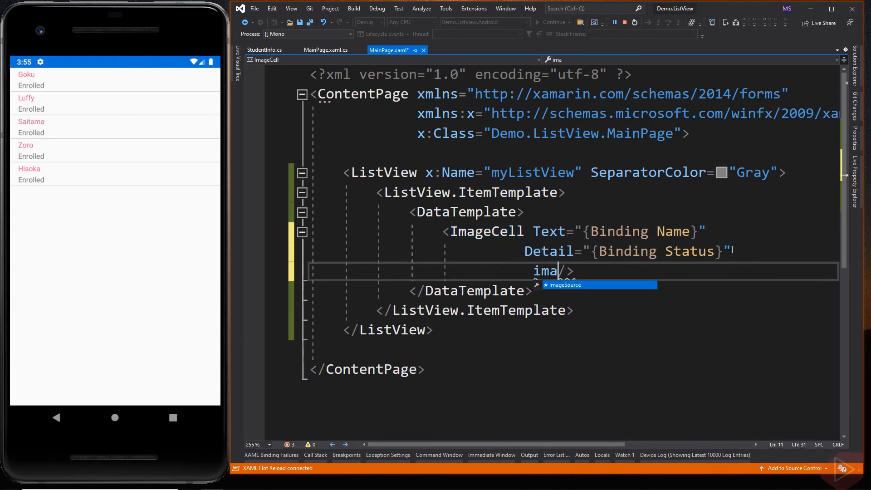
type("ImageSource=\"{Bin")
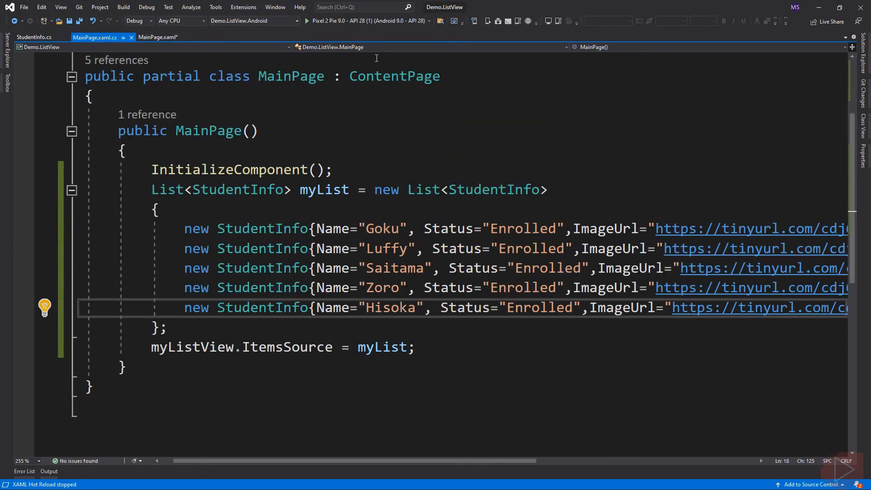
Give Hisoka a new tinyurl image link (mwtysesj) and relaunch the app in the Pixel 2 emulator
scroll("right", 3)
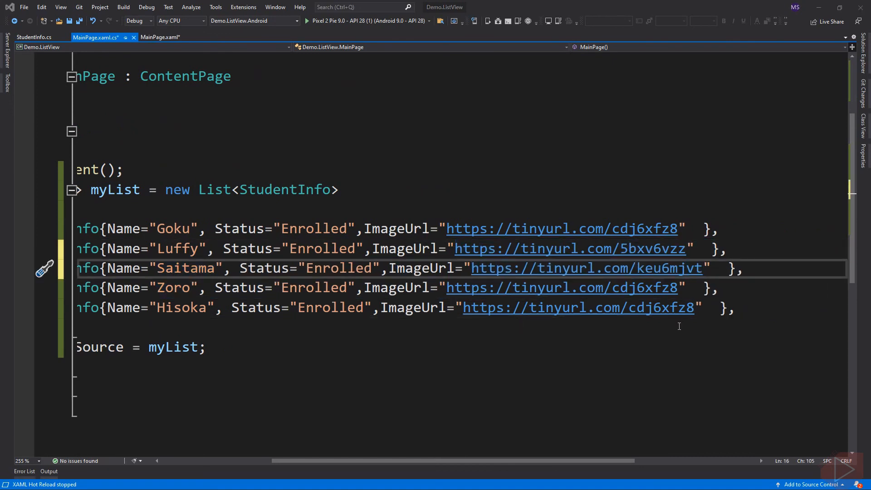
type("mwtysesj")
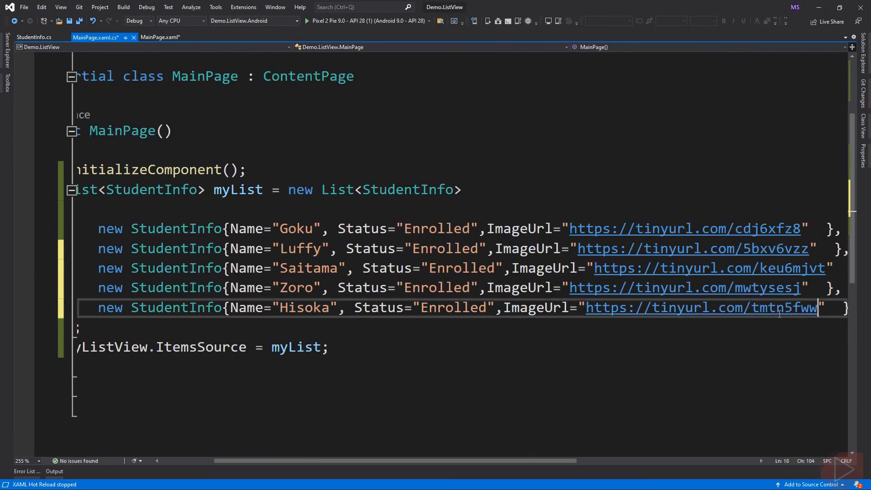
left_click(305, 21)
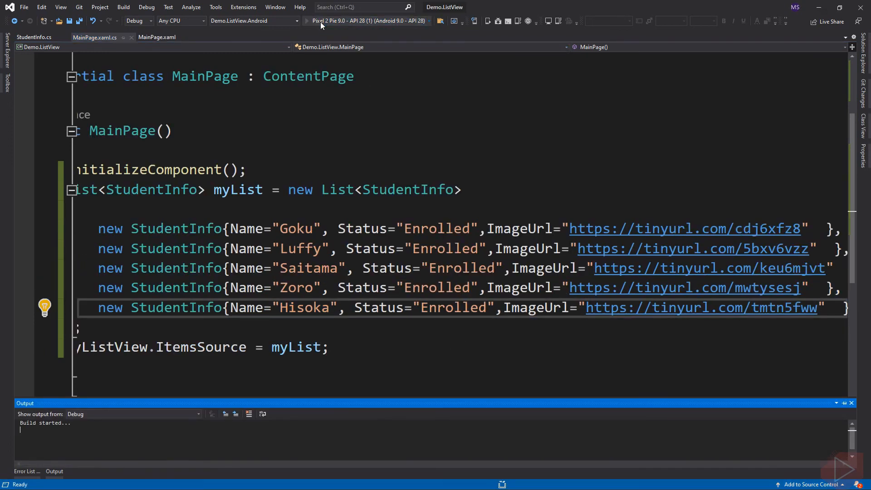
left_click(333, 20)
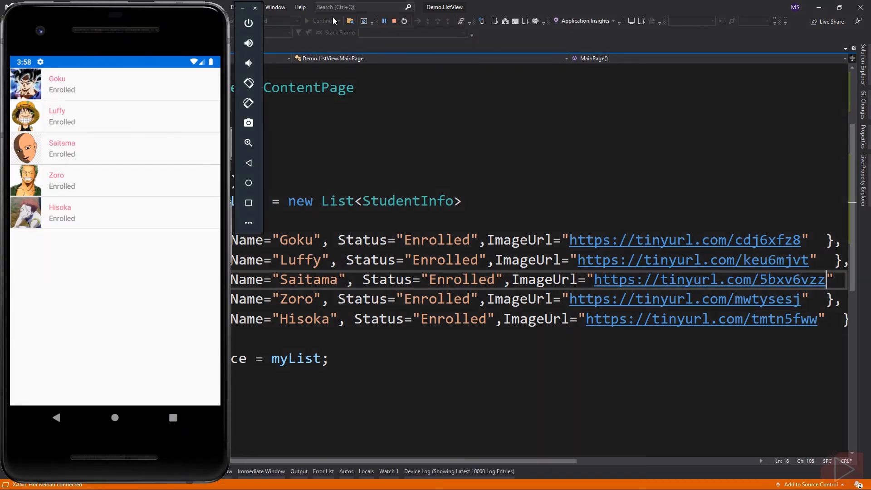